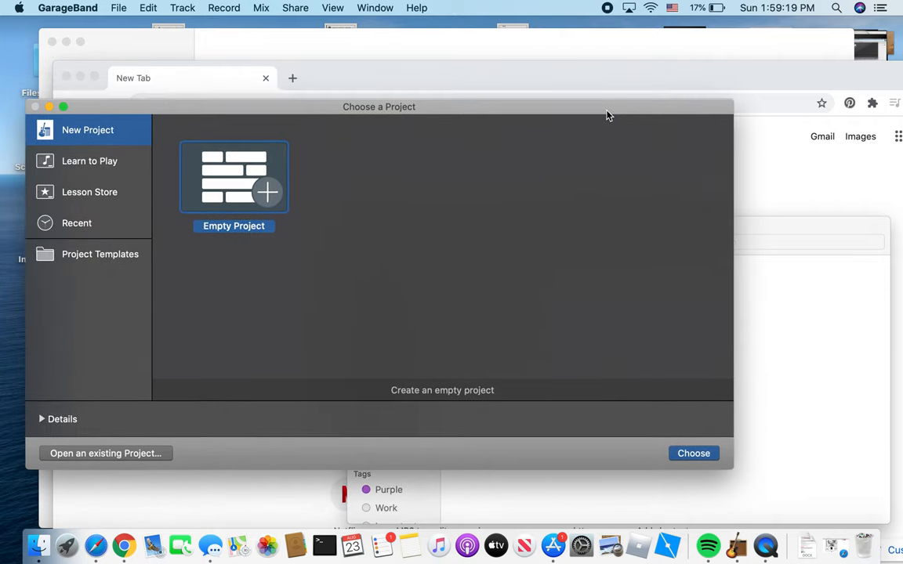
mouse_move(473, 164)
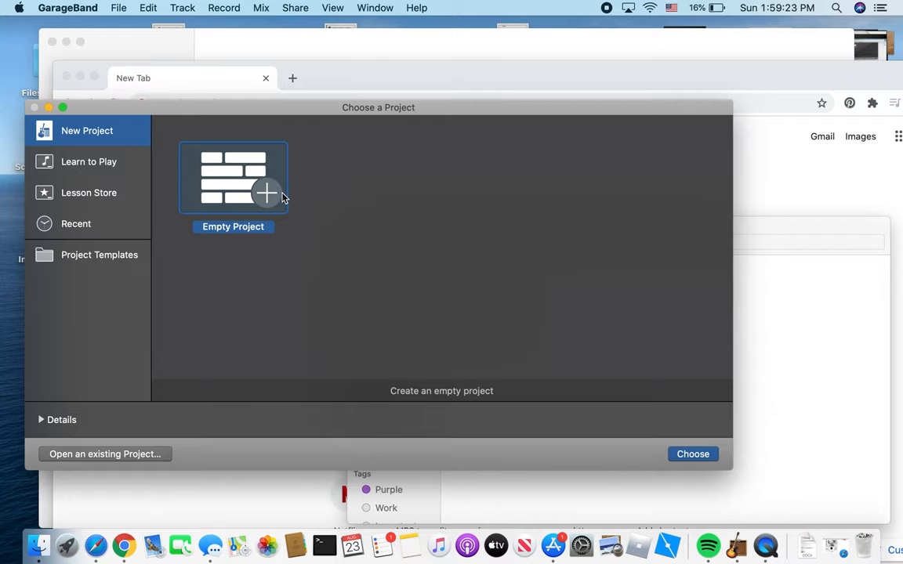
mouse_move(601, 115)
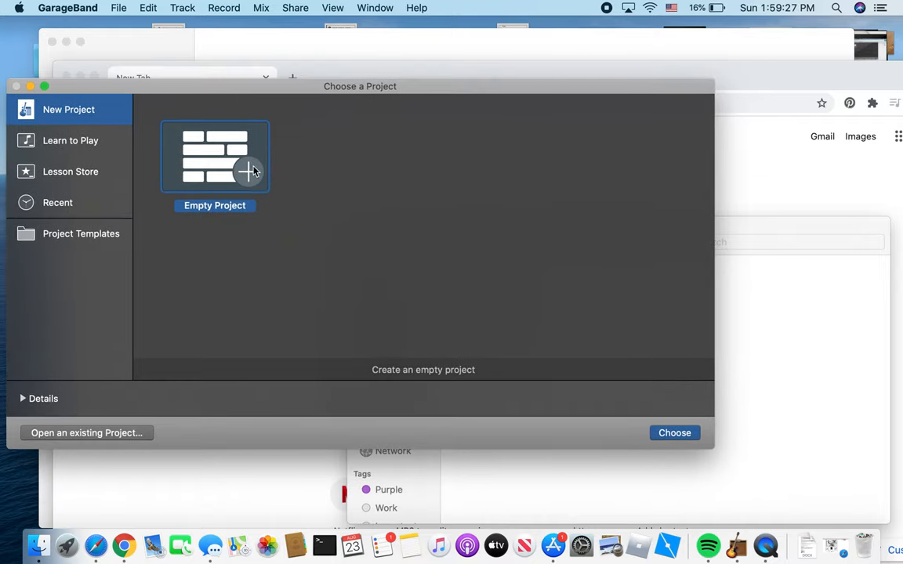
Create an Empty Project from the Choose a Project window
left_click(674, 433)
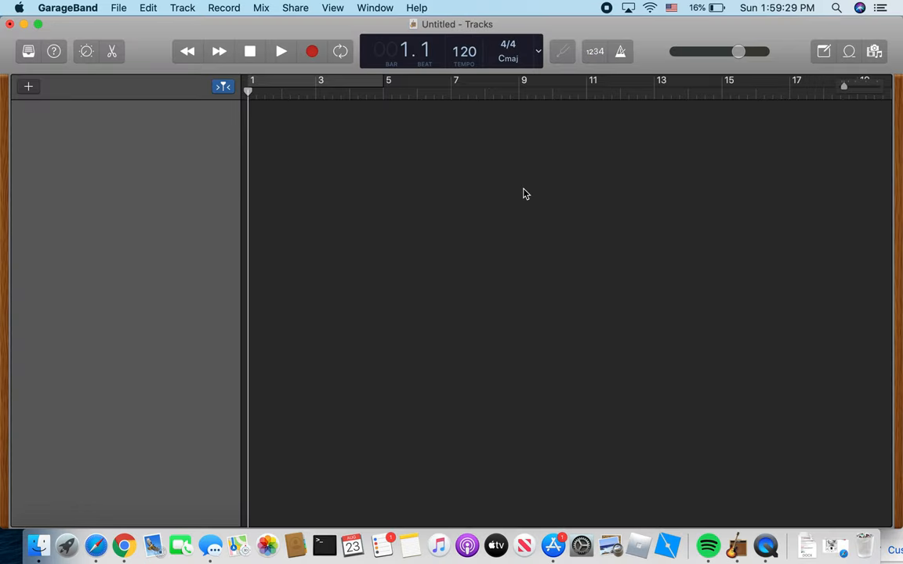
Create an Audio track (microphone or line input), named Audio 1
left_click(28, 86)
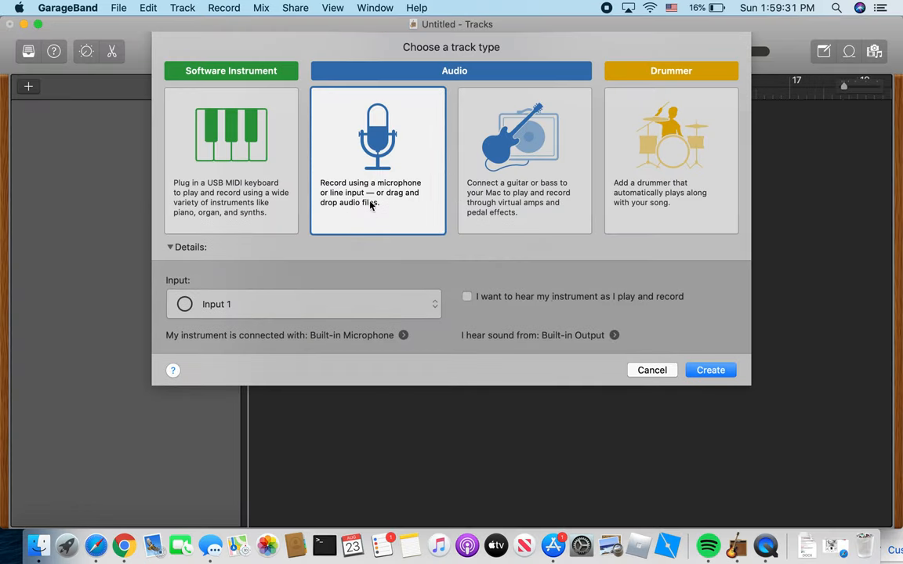
mouse_move(390, 171)
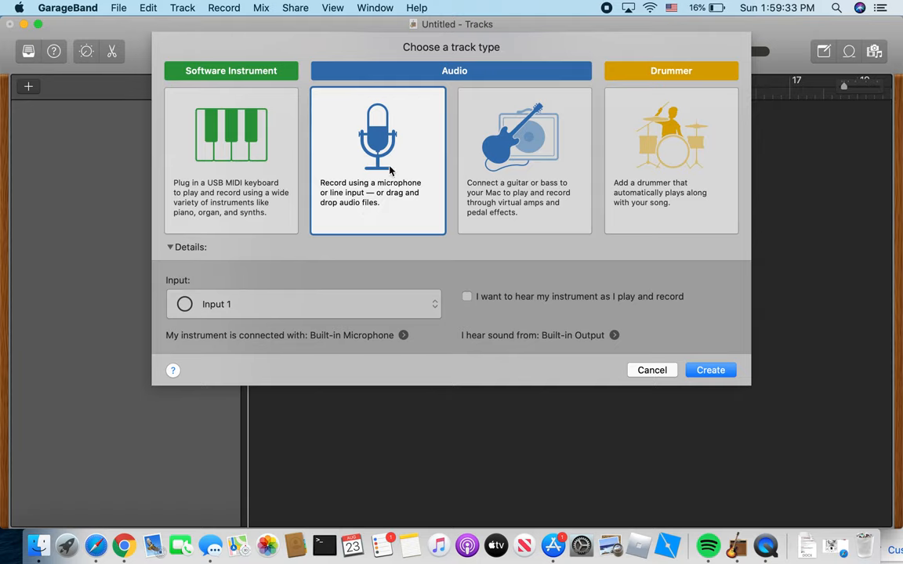
mouse_move(524, 261)
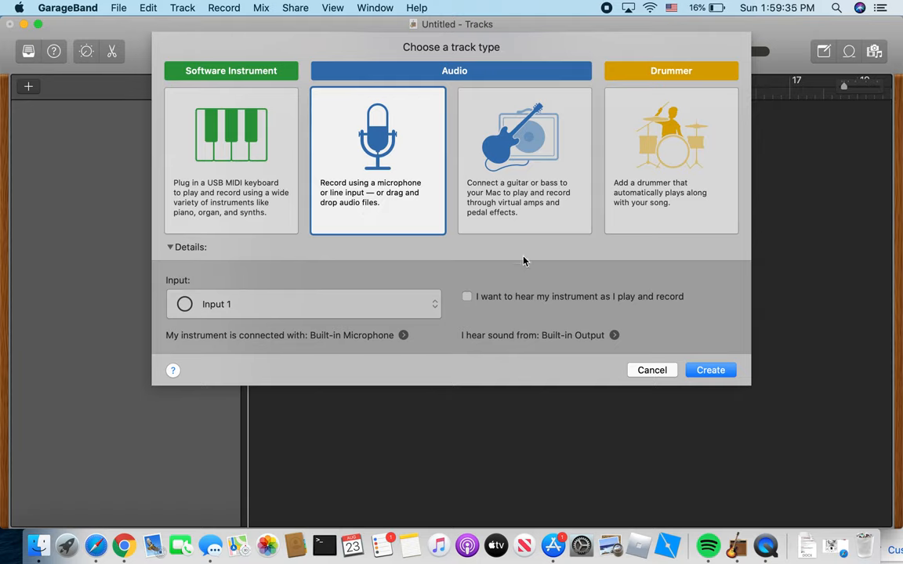
mouse_move(701, 361)
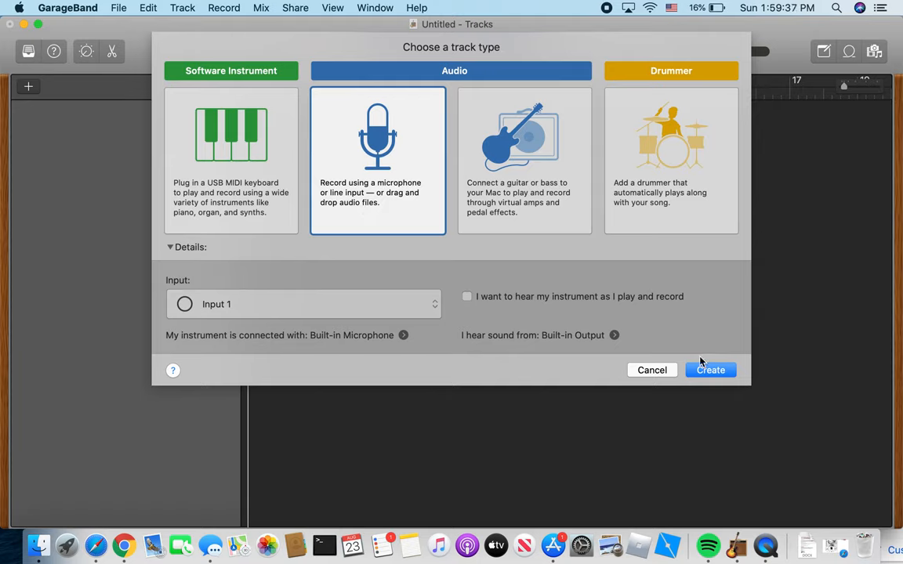
left_click(710, 370)
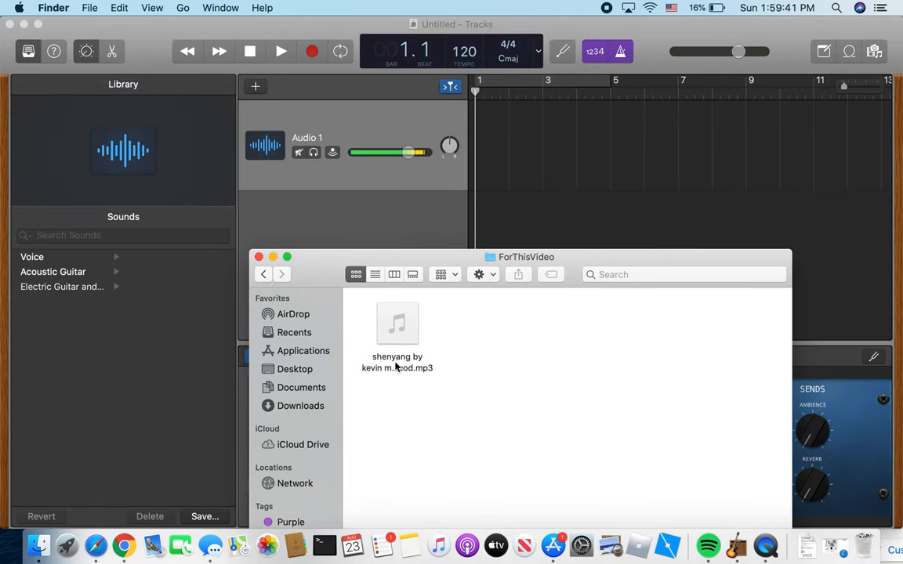
Import the shenyang by kevin macleod MP3 from the ForThisVideo folder onto the track
left_click(396, 323)
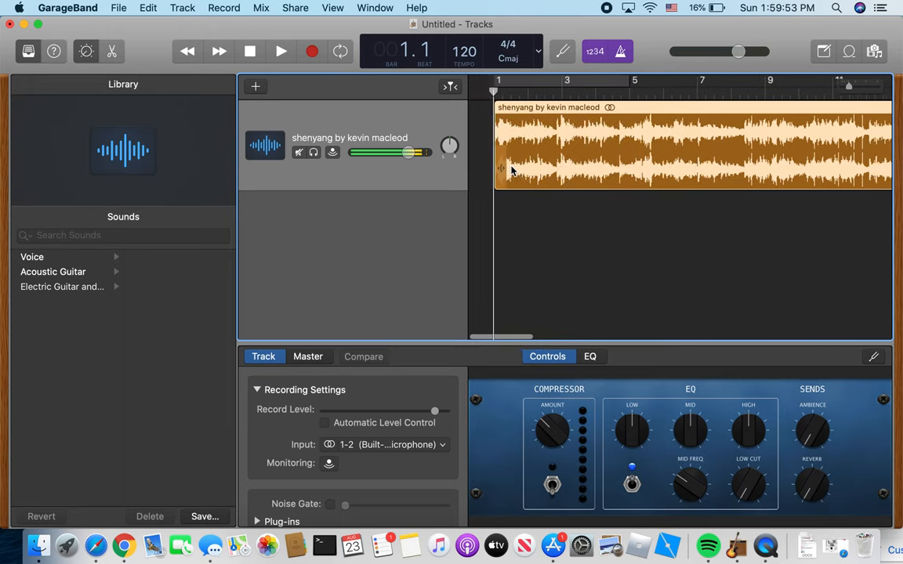
left_click(281, 51)
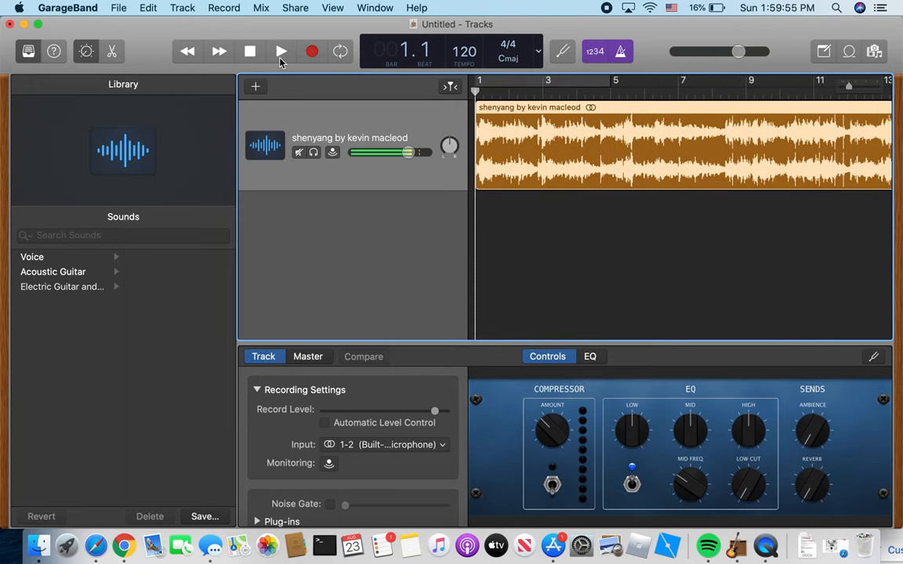
left_click(281, 51)
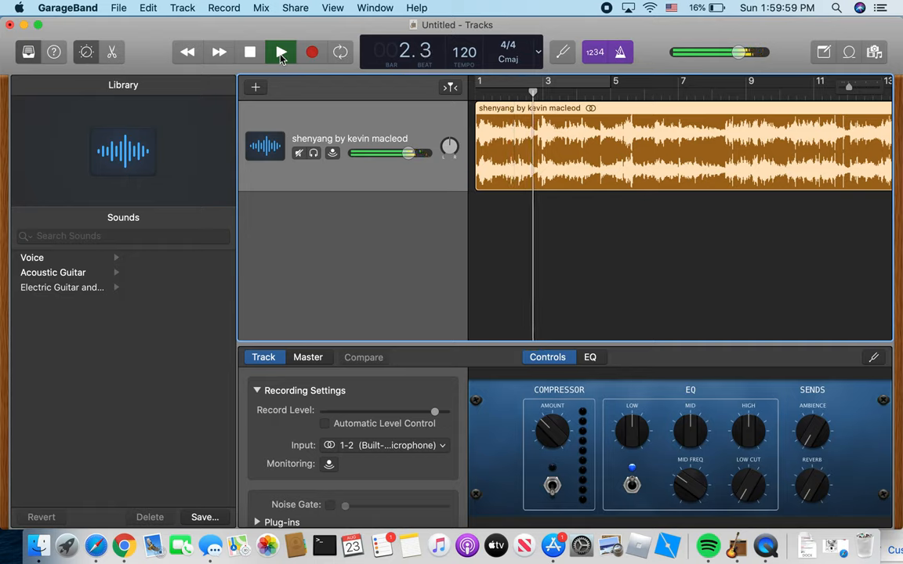
left_click(281, 52)
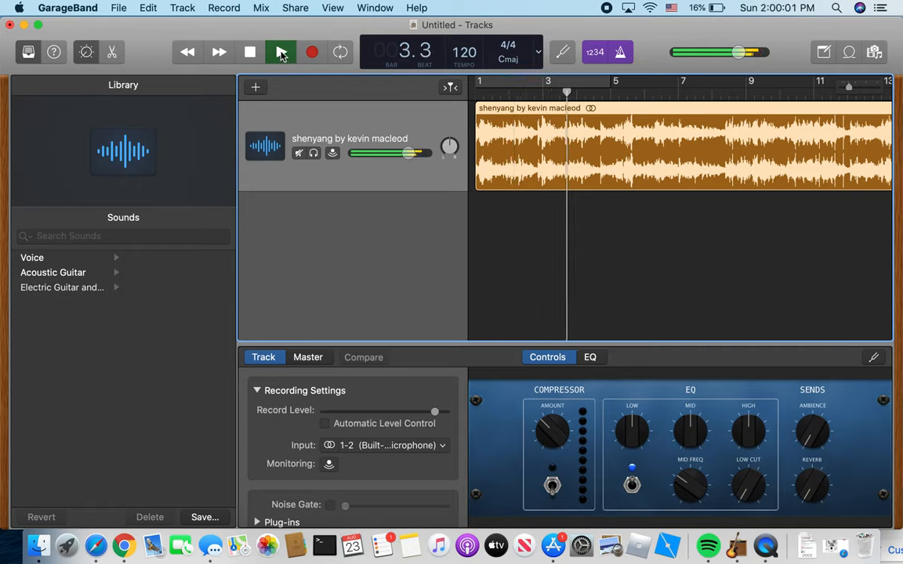
left_click(280, 52)
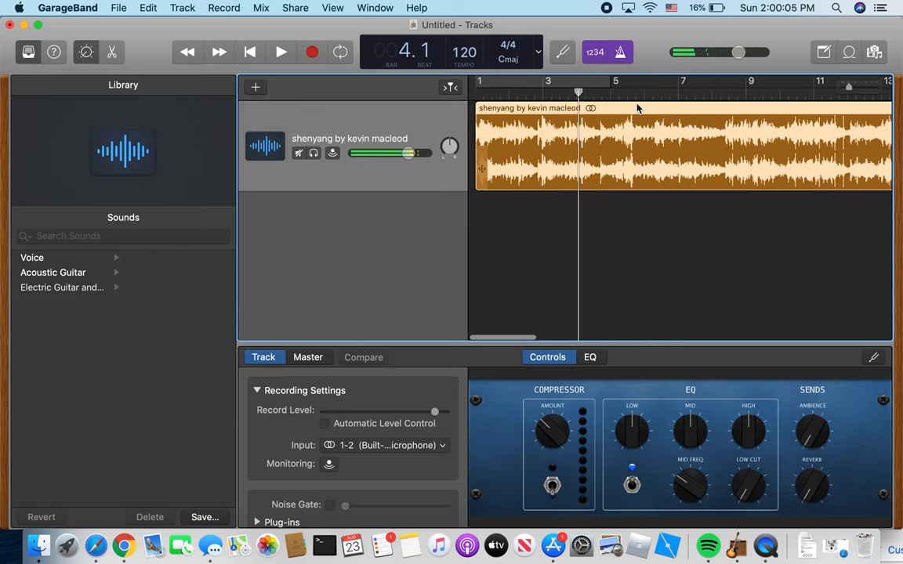
left_click(622, 52)
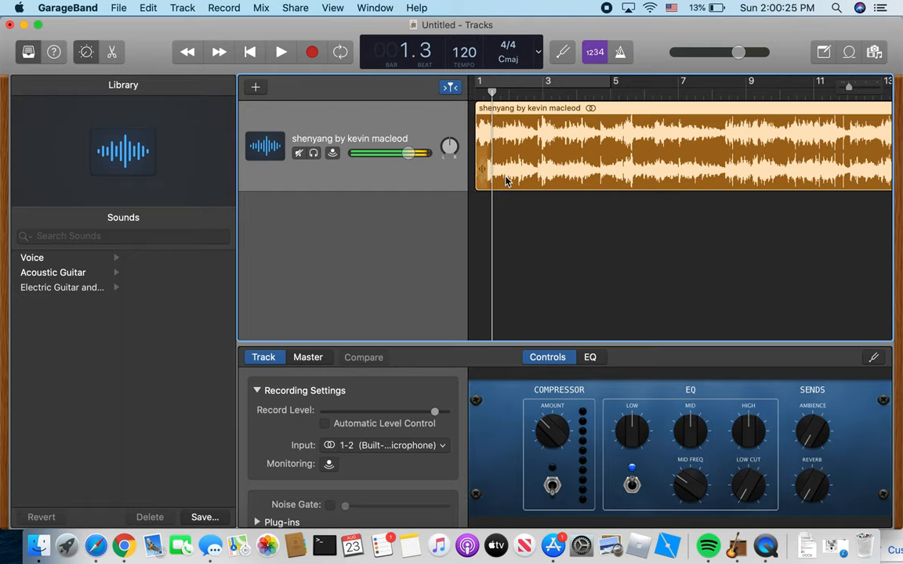
Show the song track's automation lane and choose Volume as the automated parameter
left_click(261, 7)
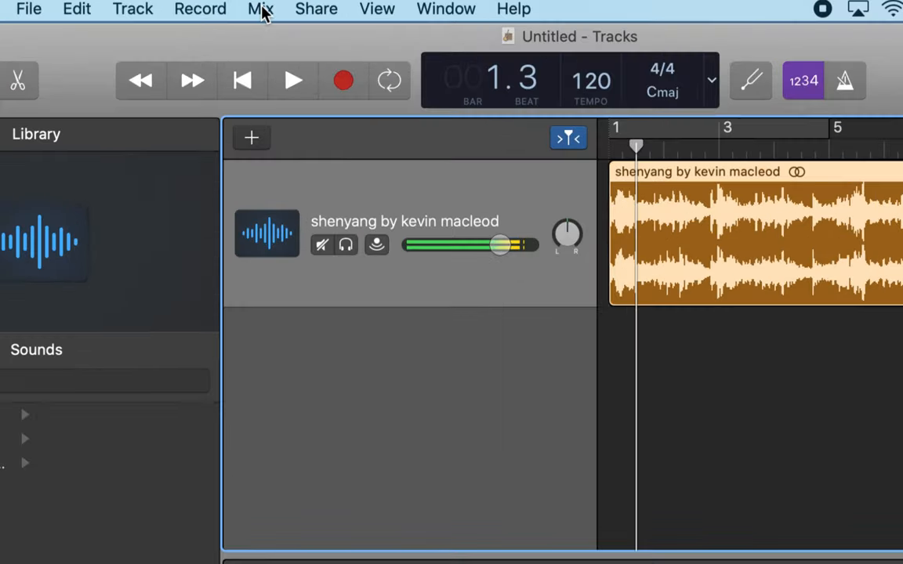
left_click(260, 9)
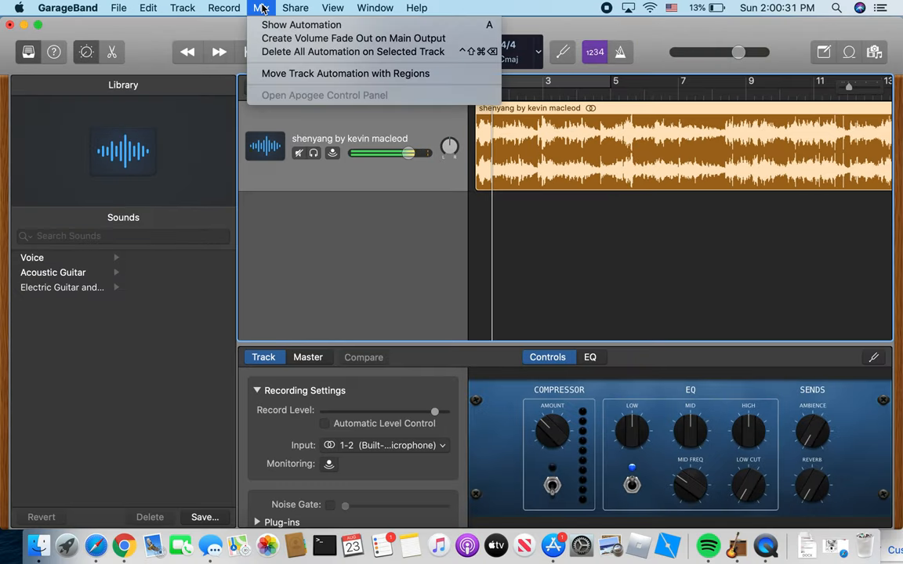
left_click(295, 7)
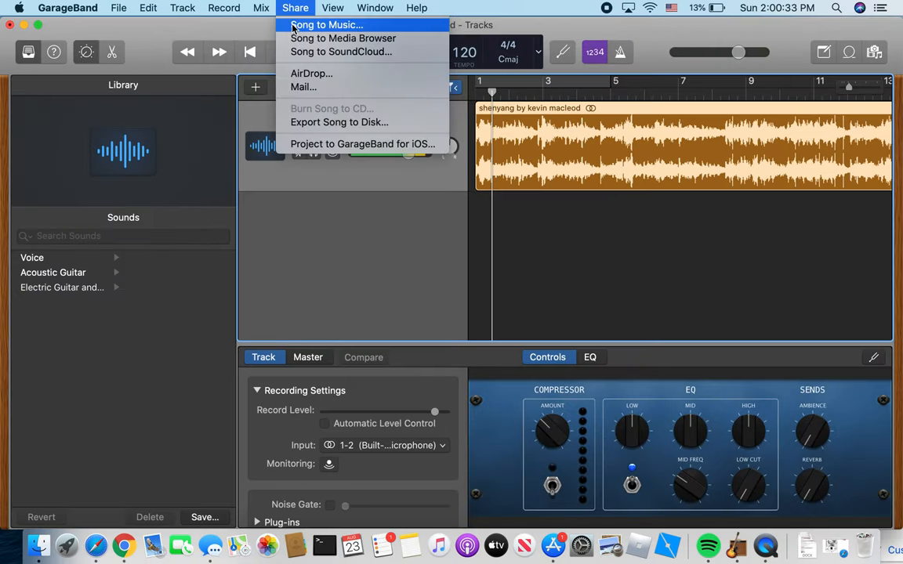
left_click(261, 7)
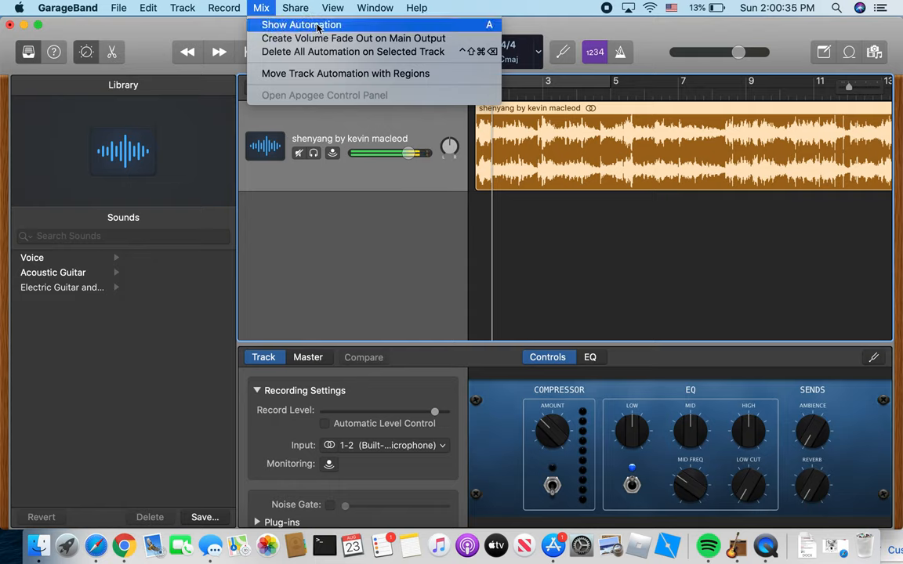
left_click(301, 25)
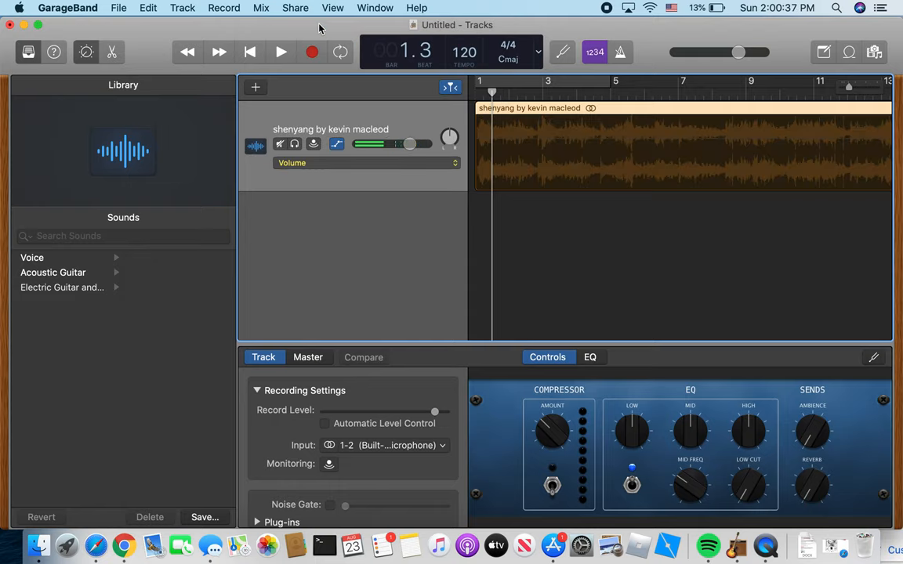
scroll("right", 3)
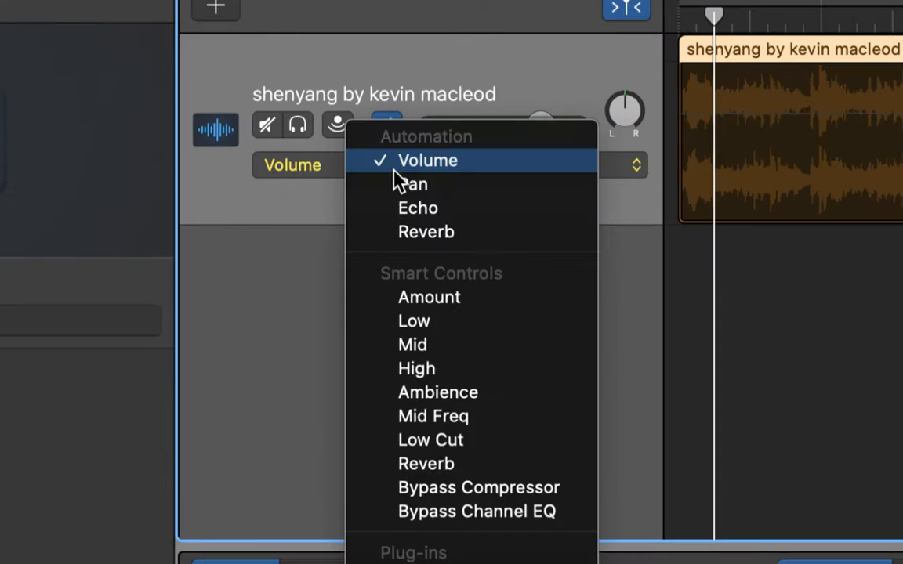
mouse_move(429, 297)
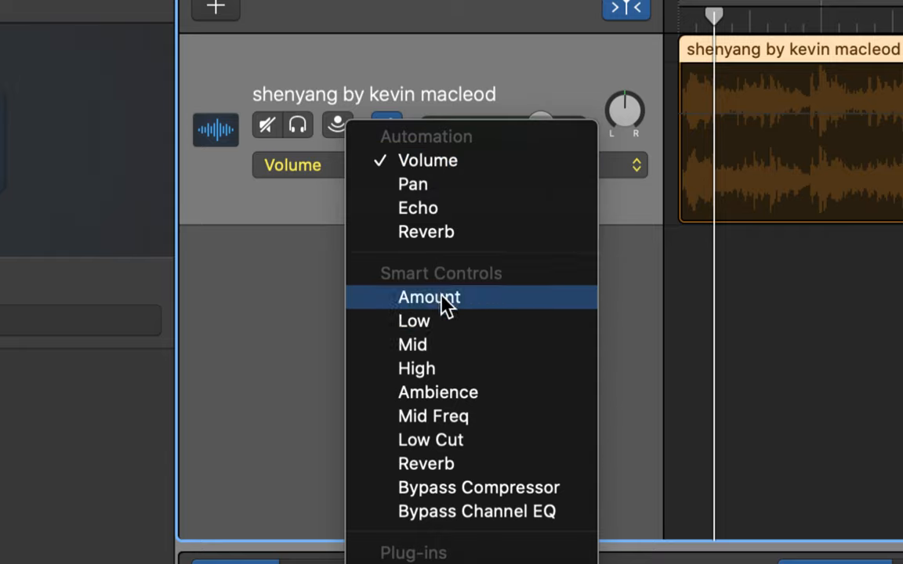
mouse_move(447, 160)
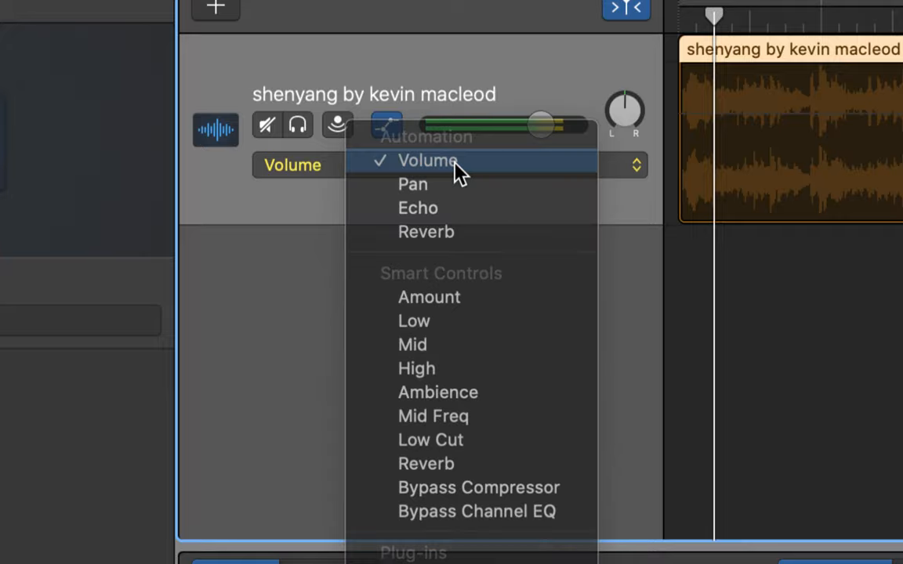
left_click(427, 160)
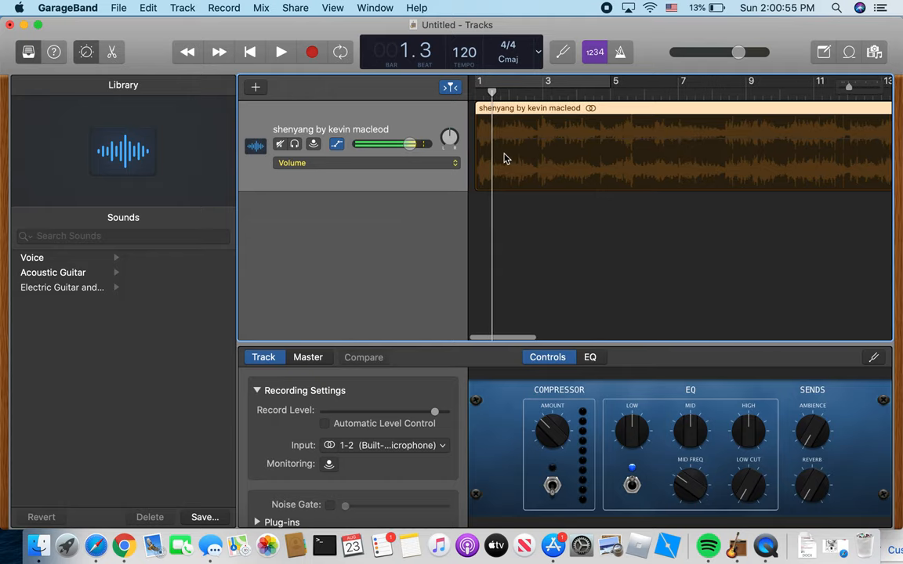
Add a volume point near bar 3 and drag it down to a much softer level
left_click(422, 87)
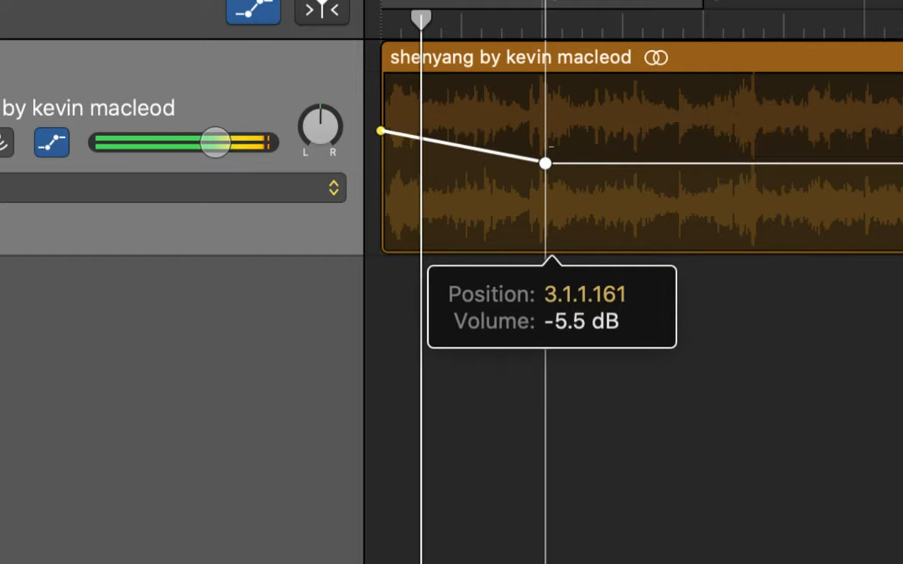
left_click_drag(545, 164, 544, 149)
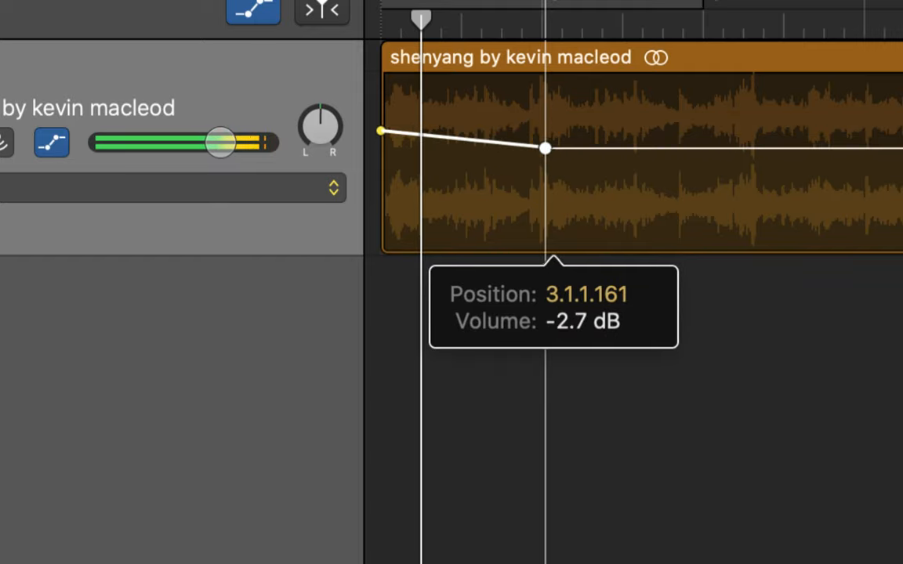
left_click_drag(546, 148, 547, 162)
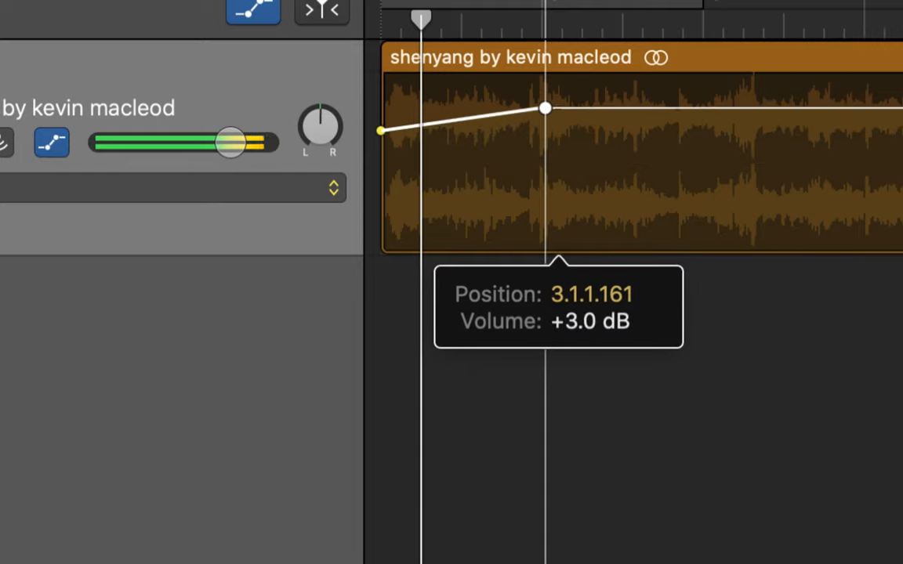
left_click_drag(546, 109, 547, 98)
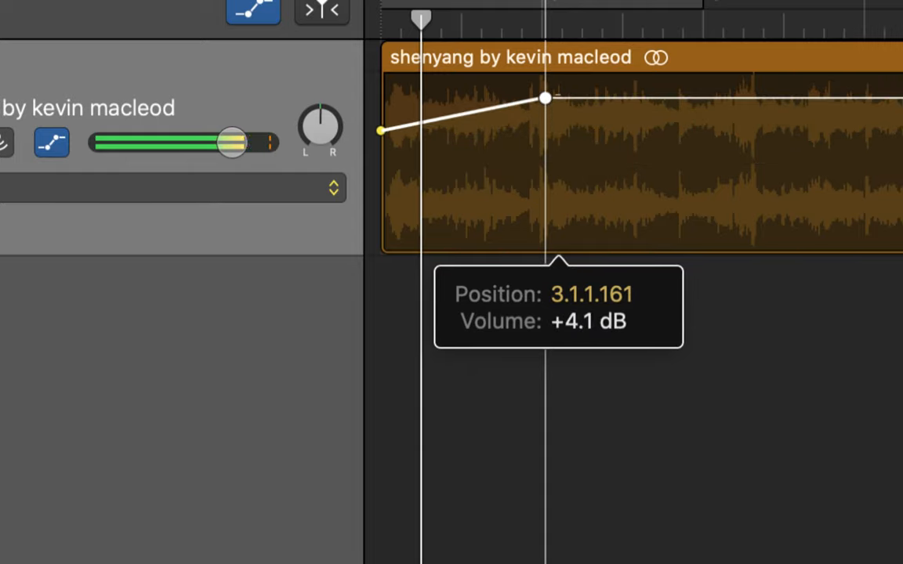
left_click_drag(546, 98, 546, 170)
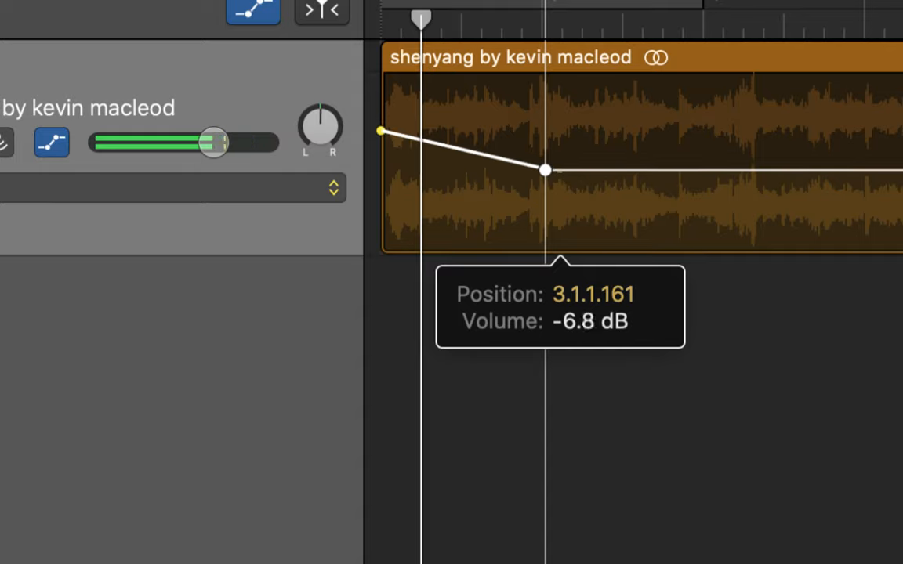
left_click_drag(547, 171, 546, 147)
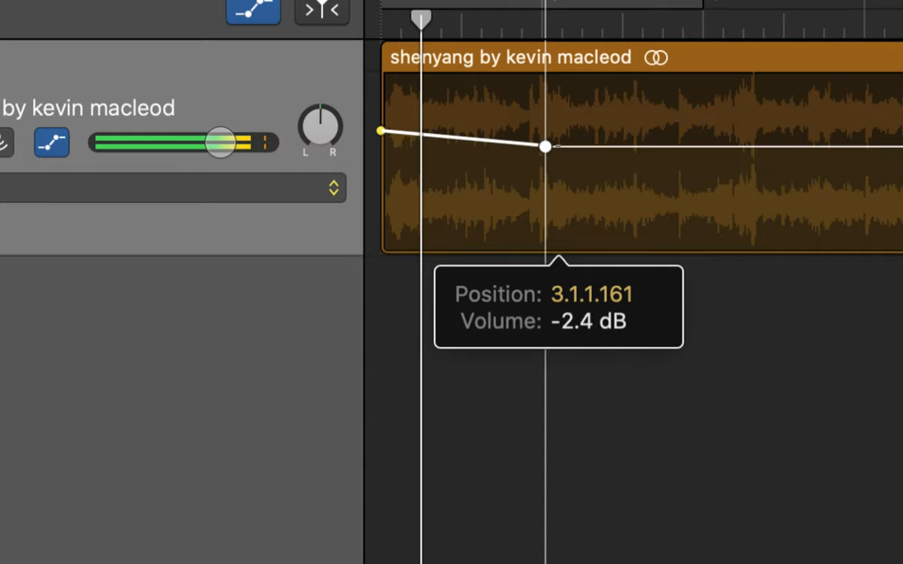
left_click_drag(546, 147, 546, 135)
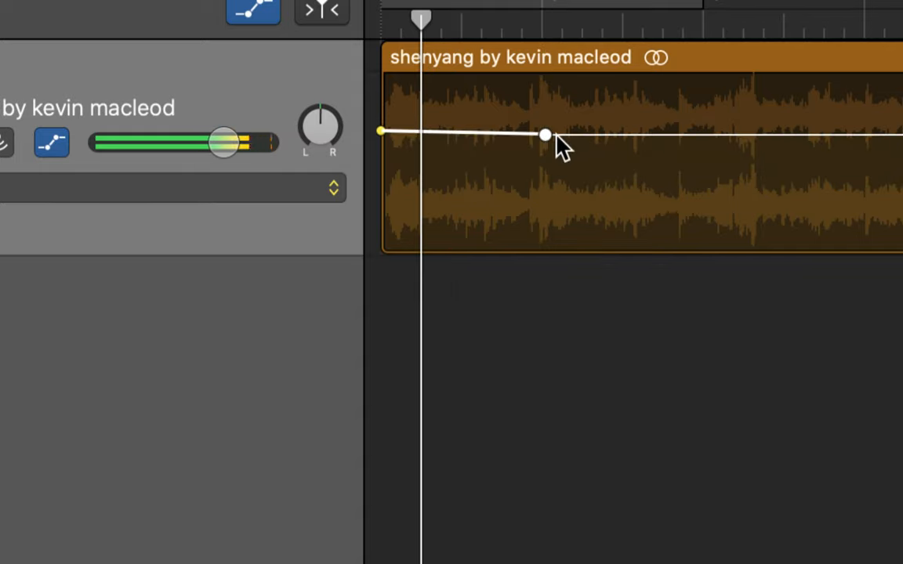
left_click_drag(546, 135, 545, 157)
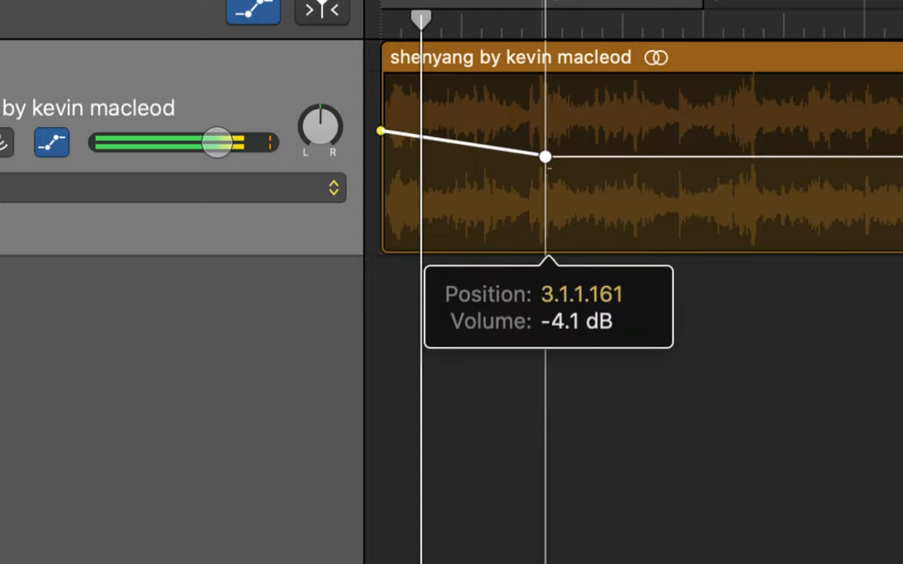
left_click_drag(546, 157, 547, 227)
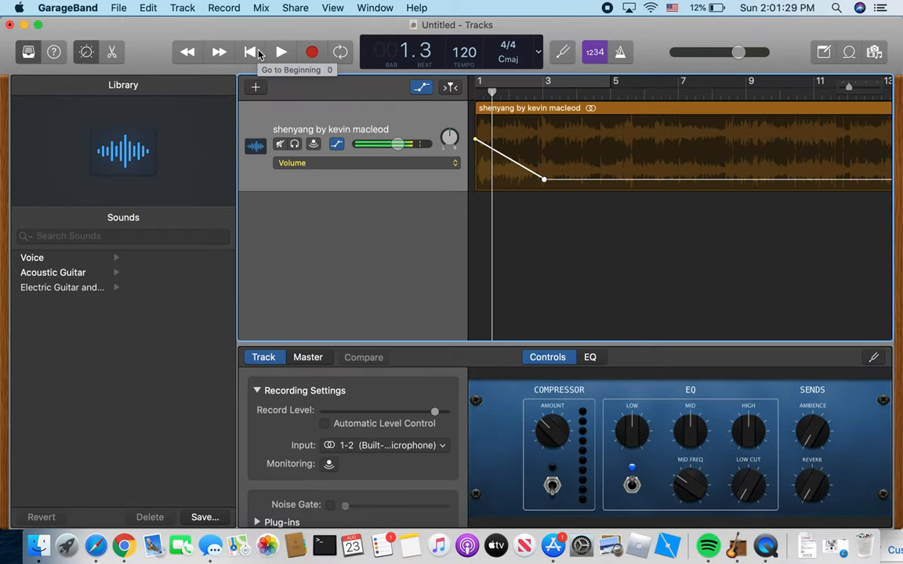
left_click(281, 51)
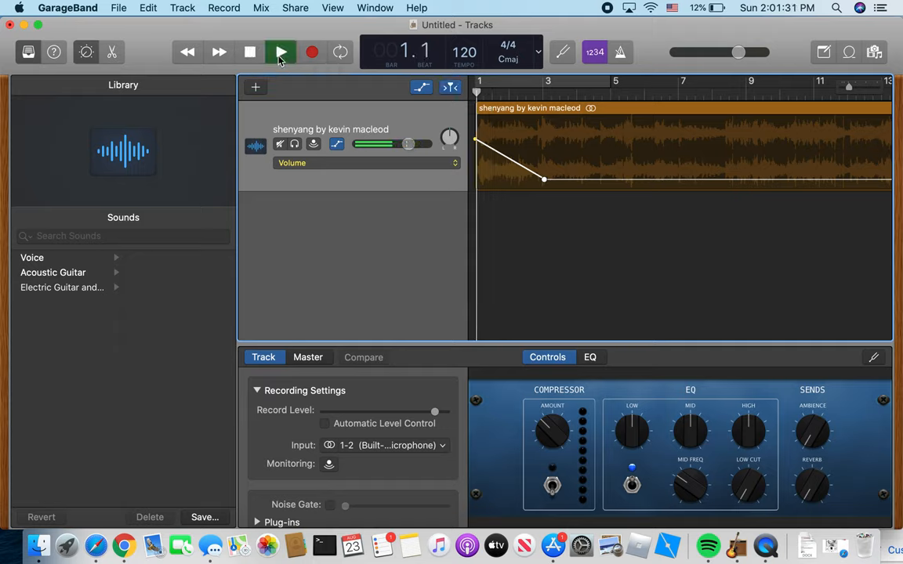
left_click(280, 51)
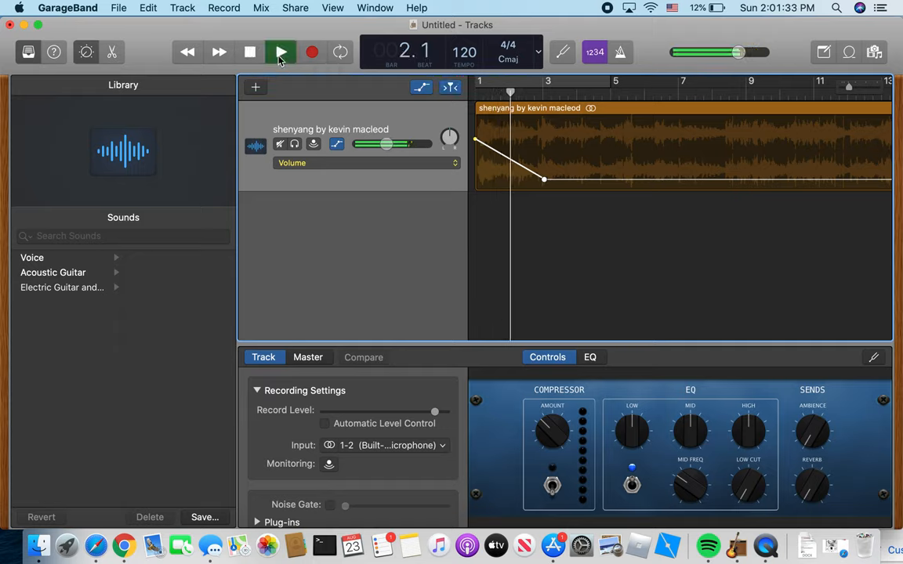
left_click(280, 51)
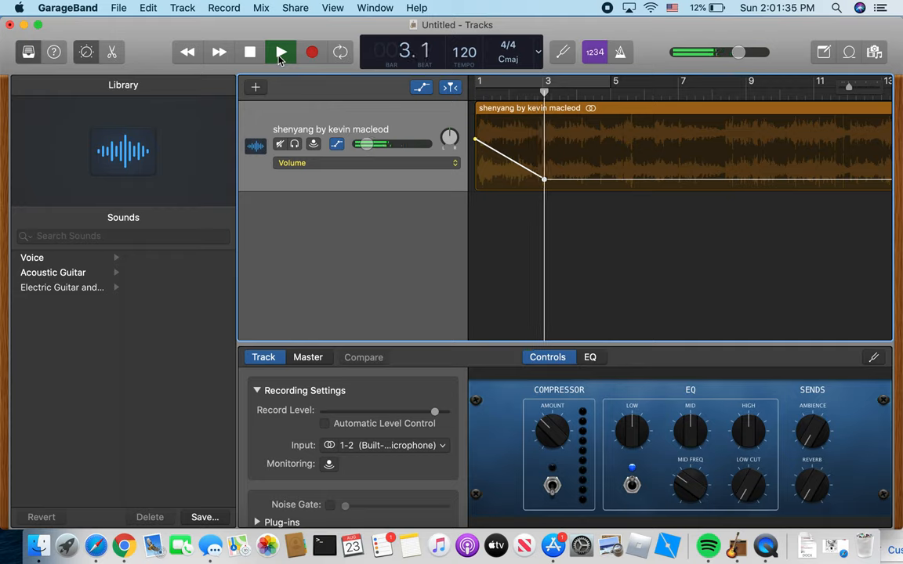
left_click(280, 52)
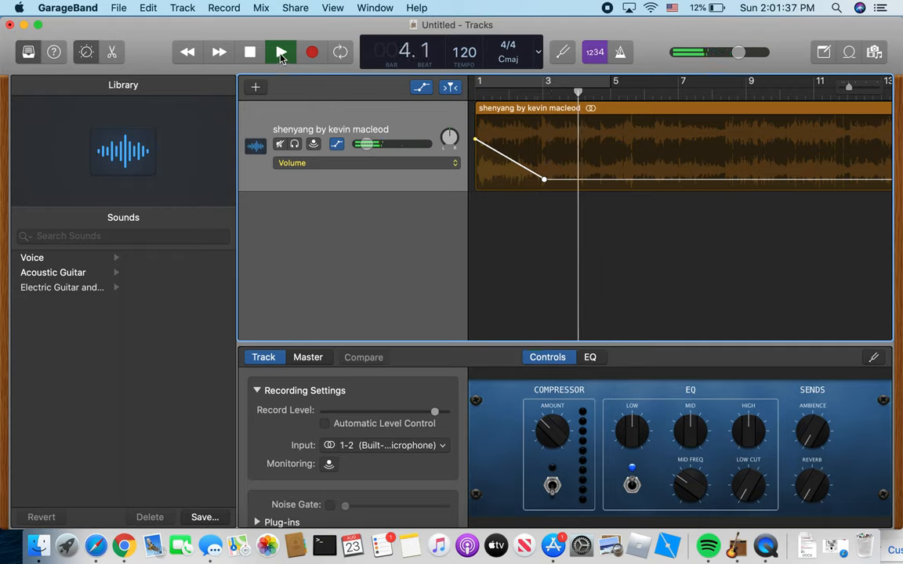
left_click(281, 52)
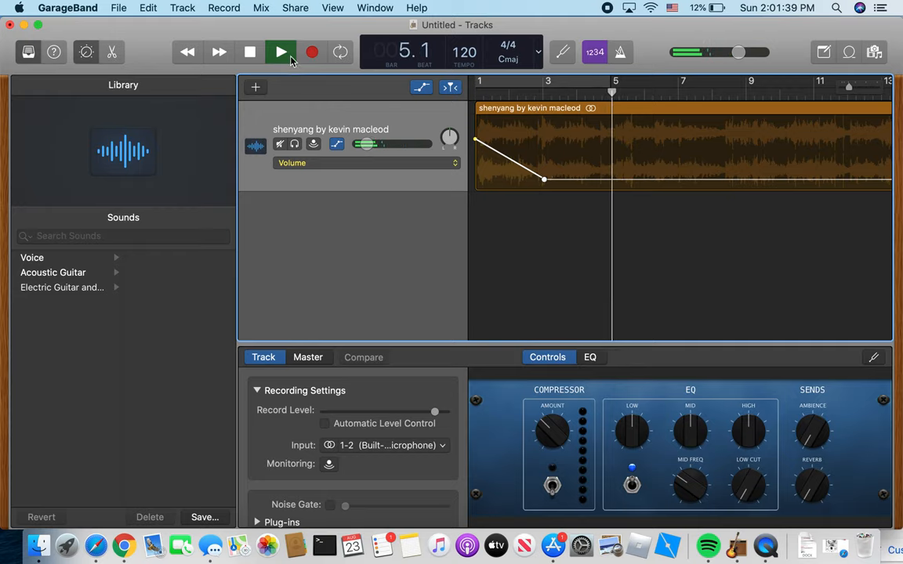
left_click(281, 52)
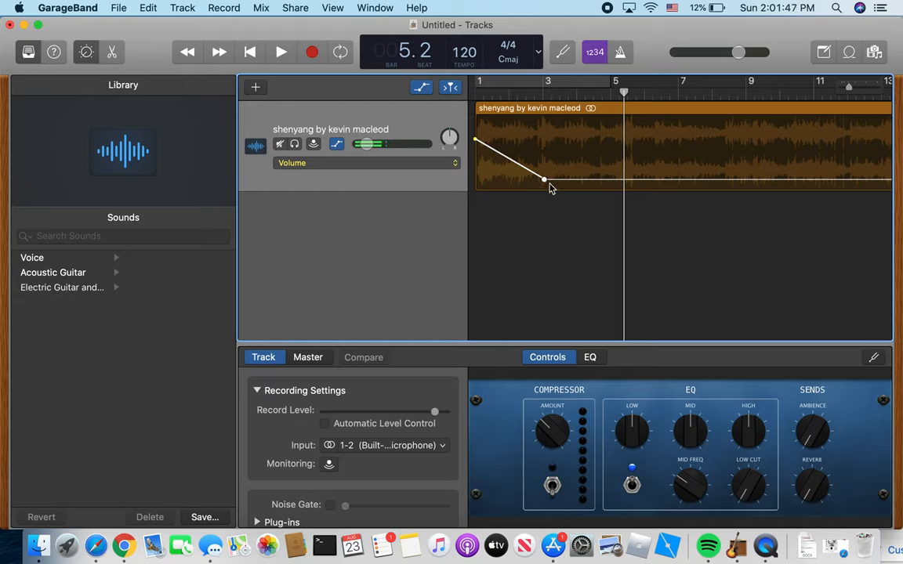
Raise the bar 3 point, drop the starting volume low, and play the fade-in
left_click_drag(544, 180, 544, 164)
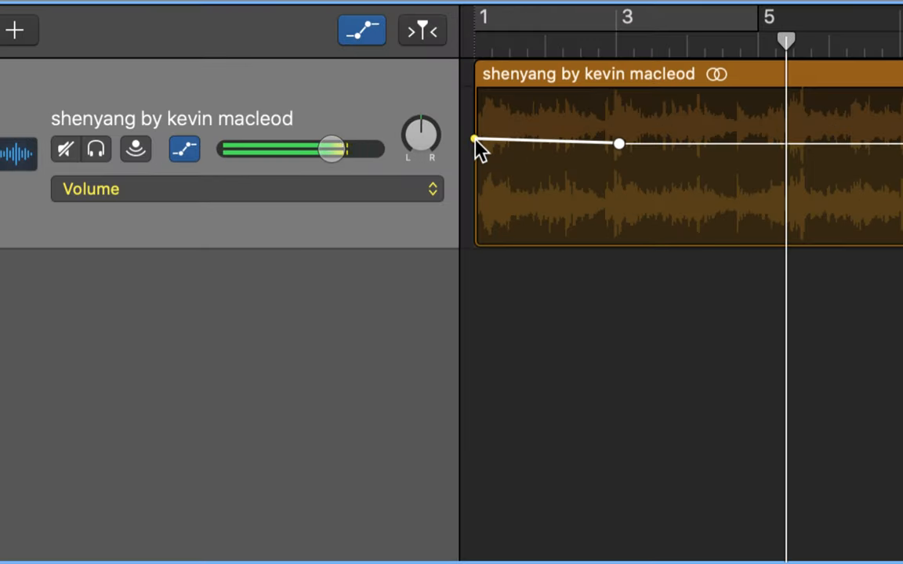
left_click_drag(472, 141, 472, 228)
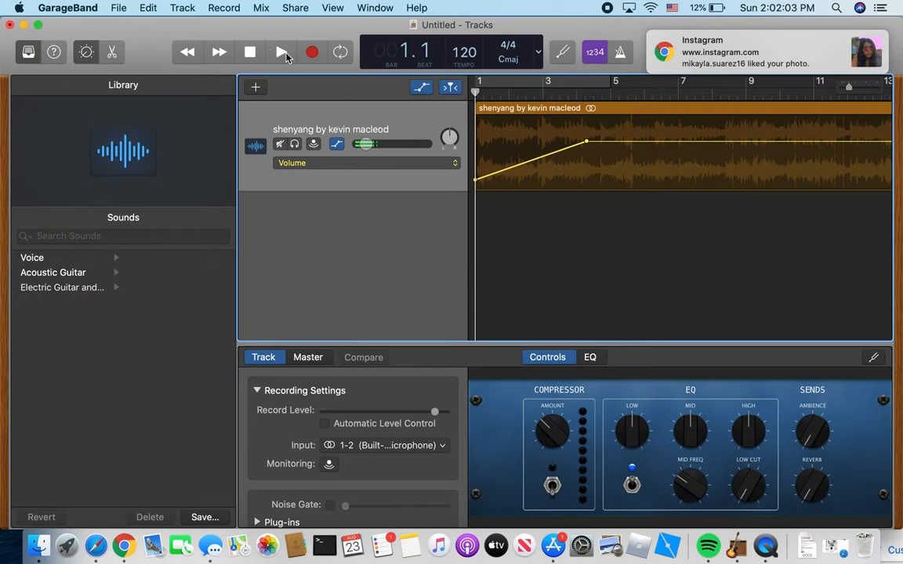
left_click(280, 52)
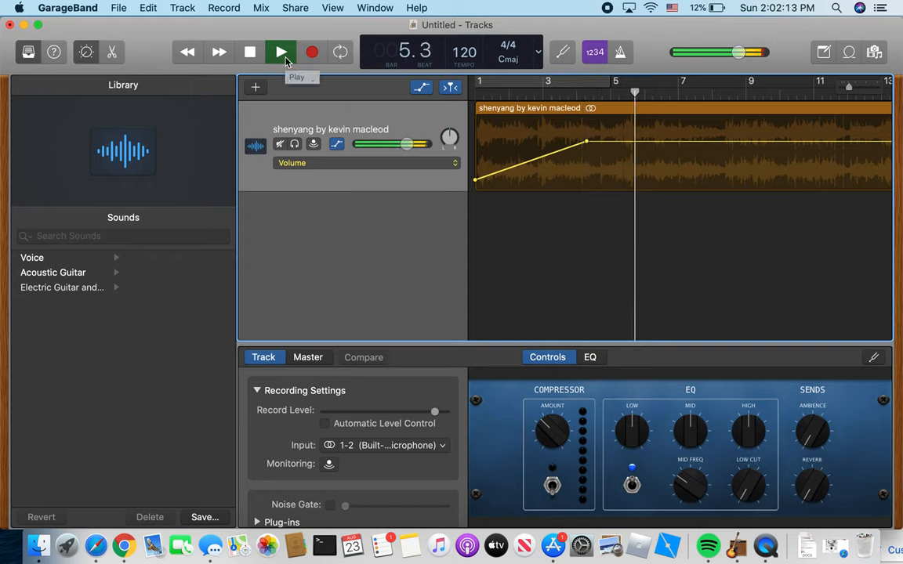
Reshape the fade-in to reach full volume near bar 5, then replay and stop
left_click(280, 51)
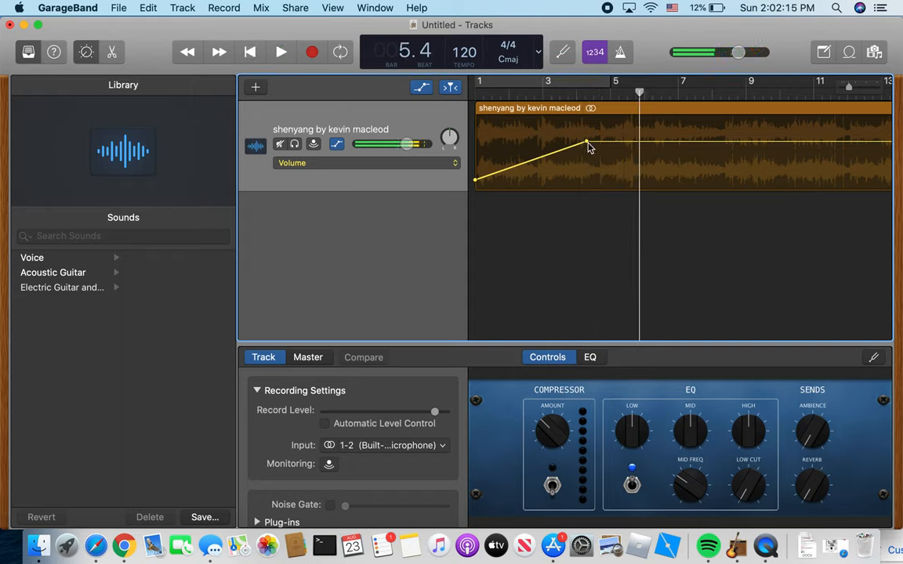
left_click_drag(588, 146, 625, 142)
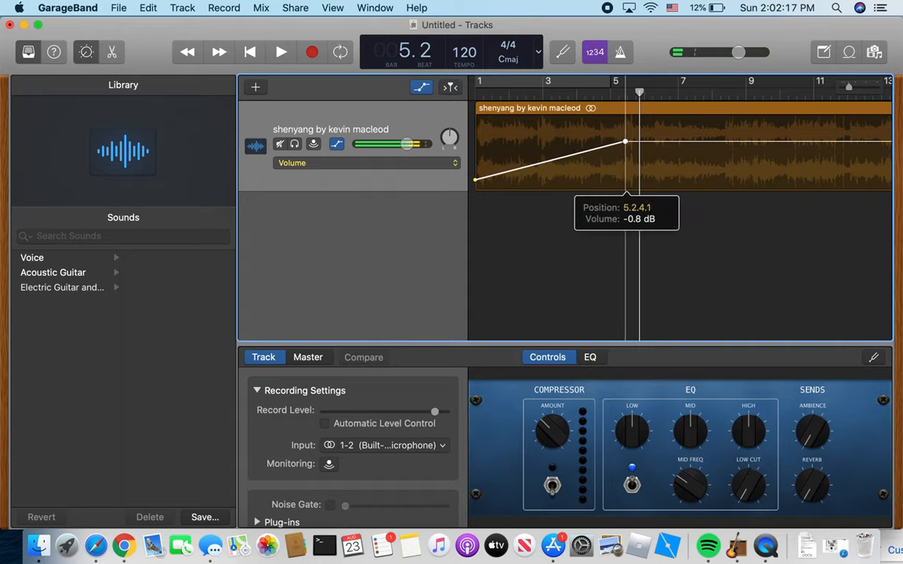
left_click_drag(625, 142, 759, 181)
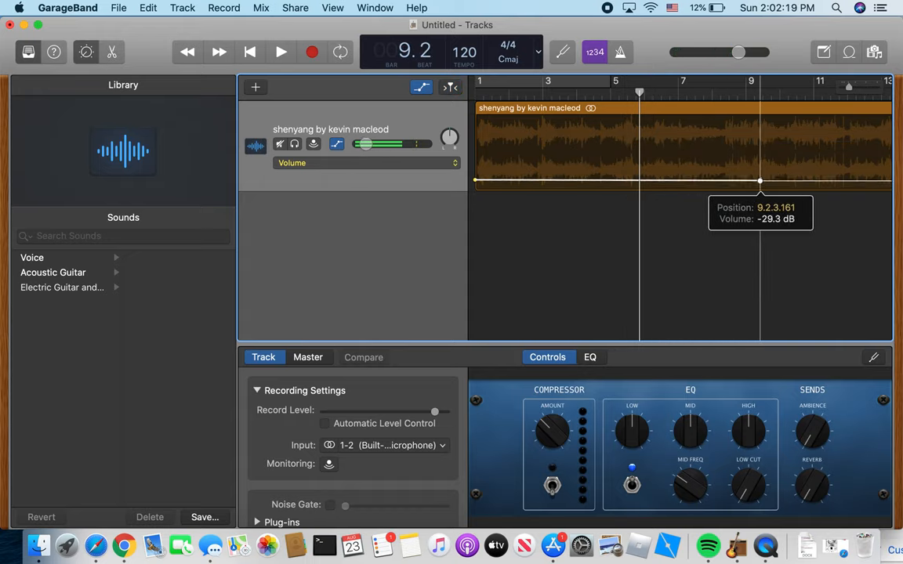
left_click_drag(760, 181, 687, 149)
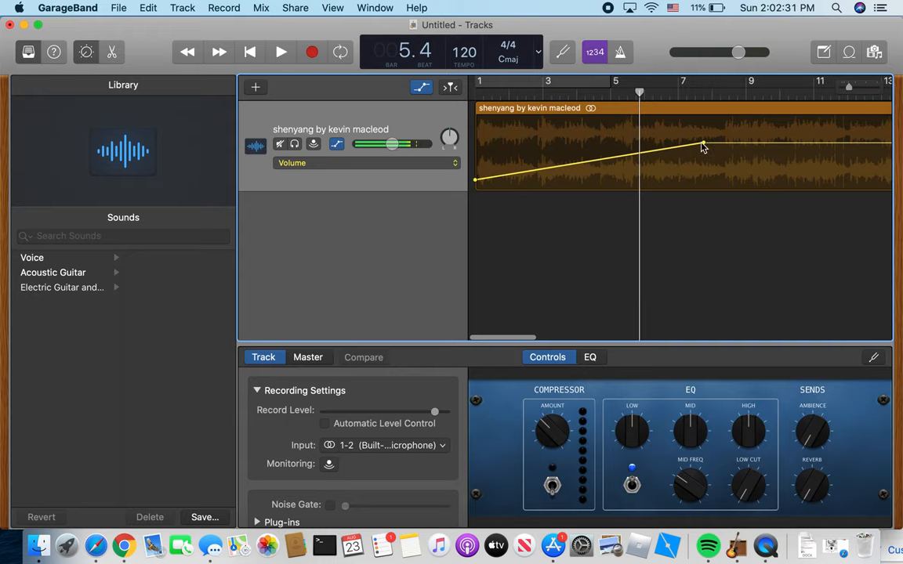
left_click(280, 52)
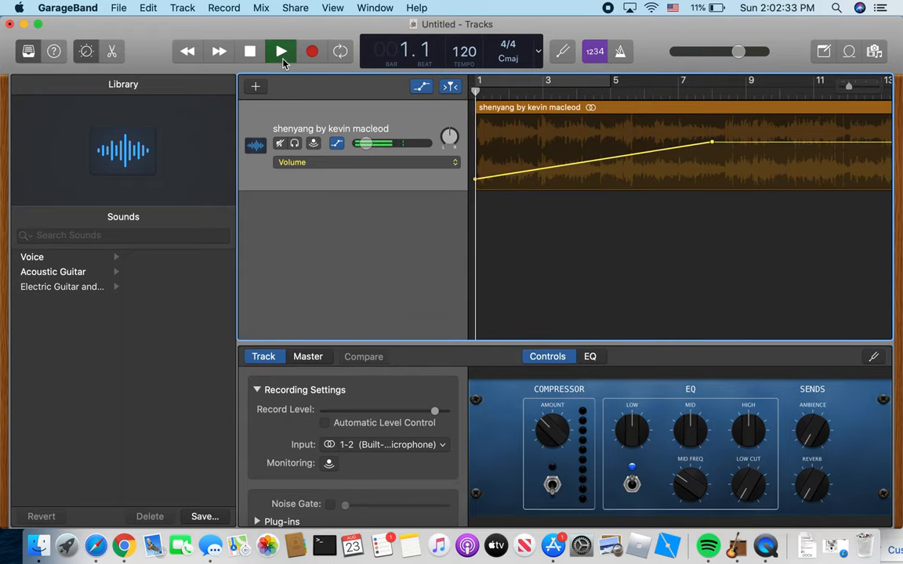
left_click(279, 51)
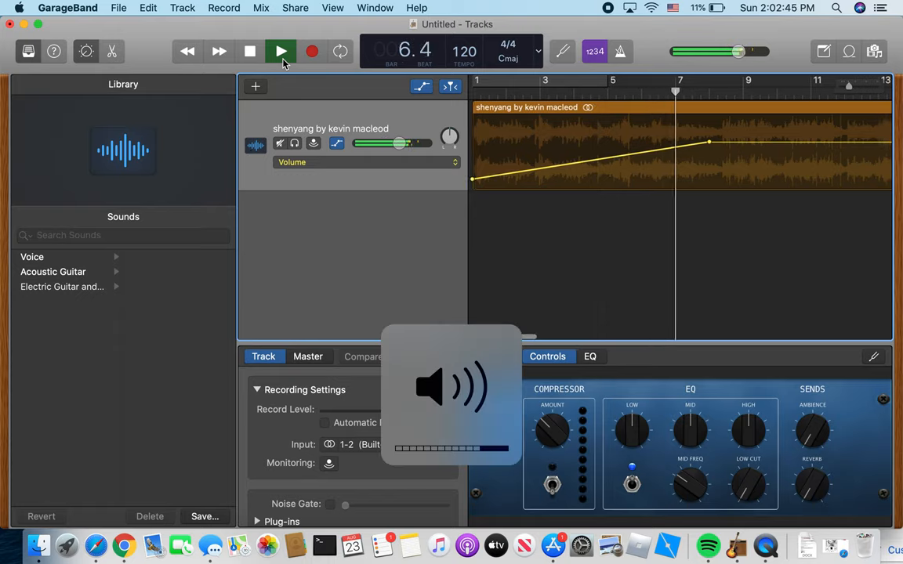
left_click(281, 51)
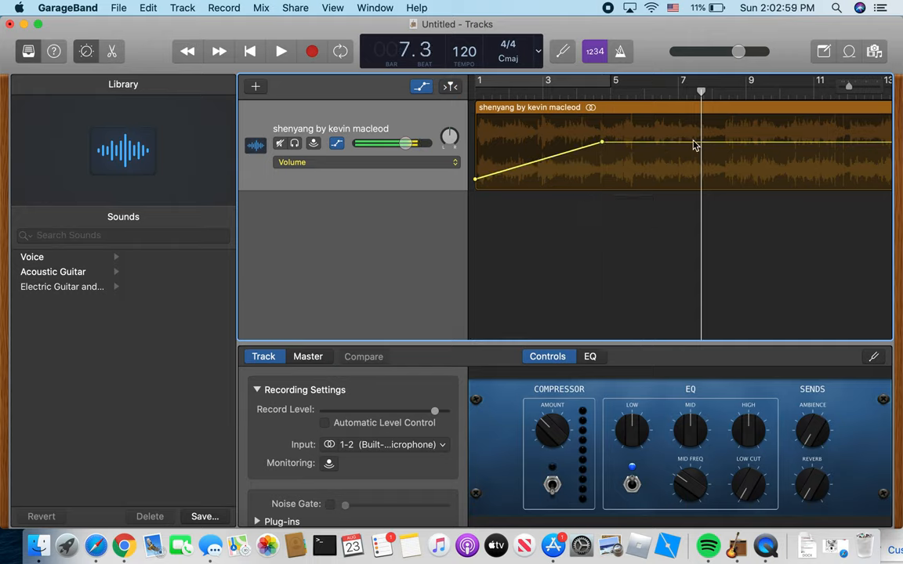
mouse_move(701, 147)
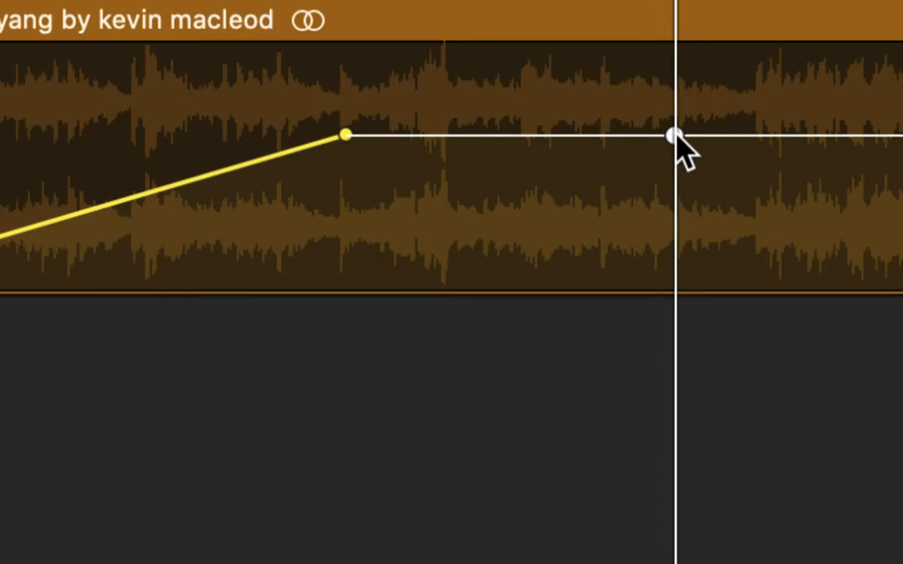
Drag the volume line down into a dip around bar 7, then up louder near bar 10
left_click_drag(676, 136, 676, 182)
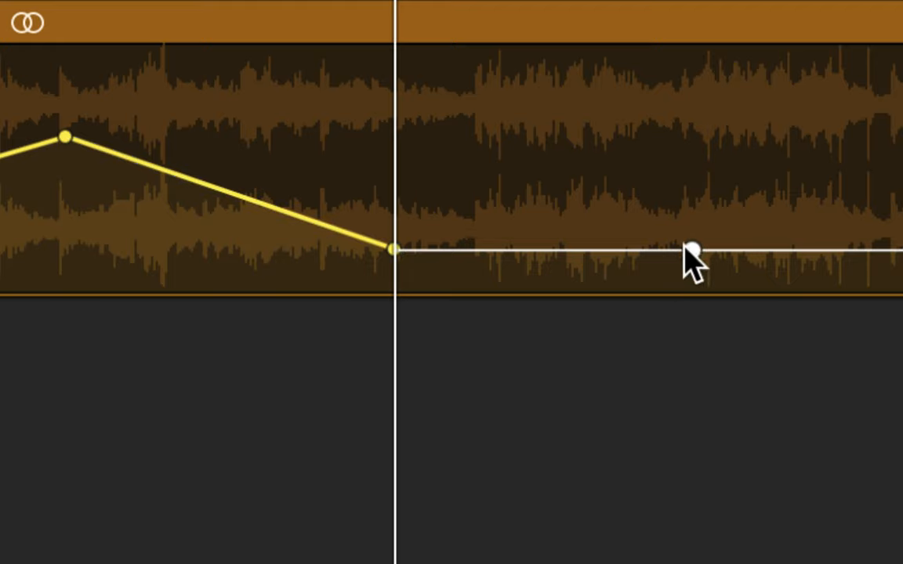
left_click_drag(694, 251, 694, 98)
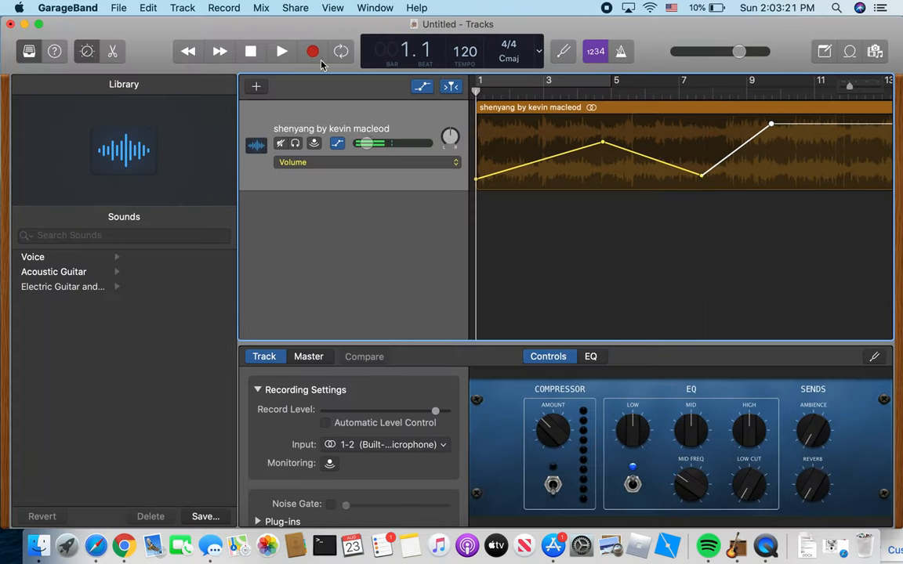
left_click(281, 51)
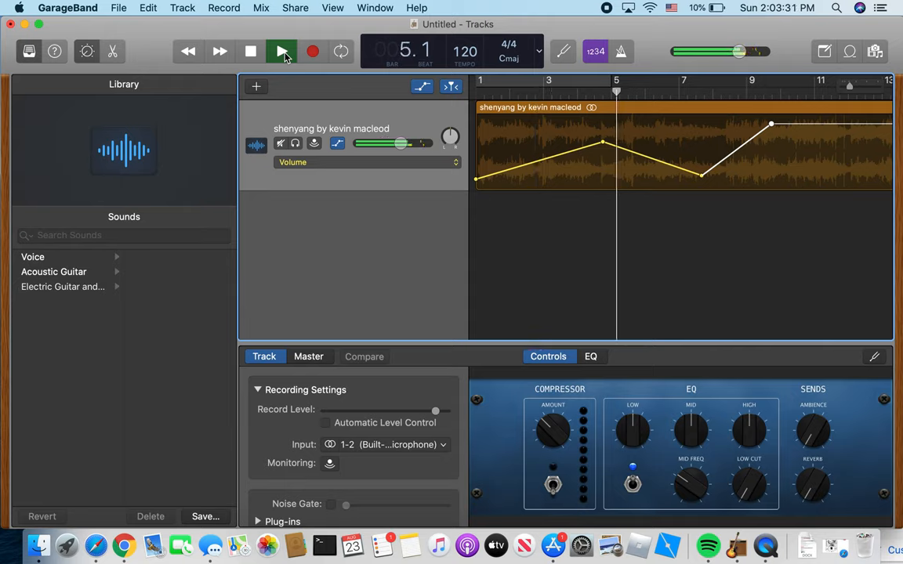
left_click(281, 51)
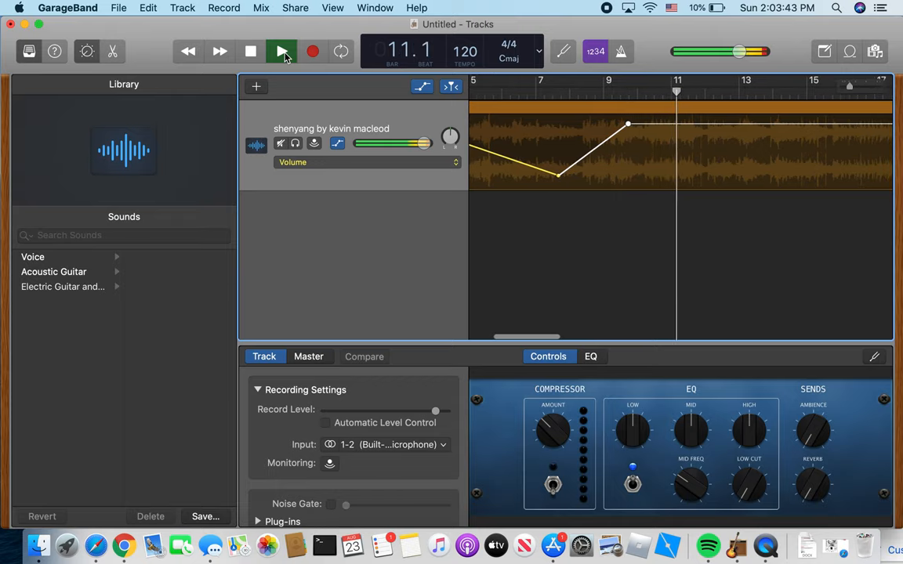
left_click(282, 51)
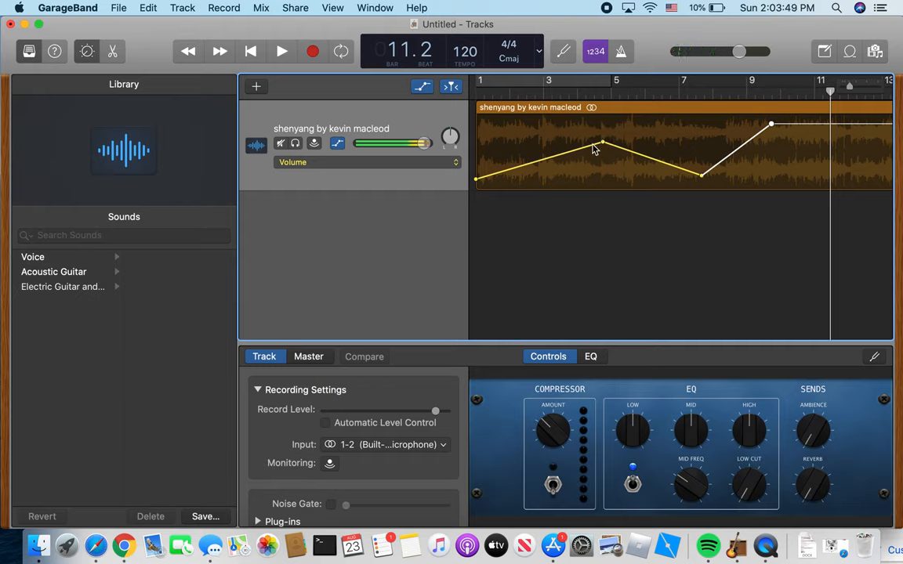
mouse_move(619, 145)
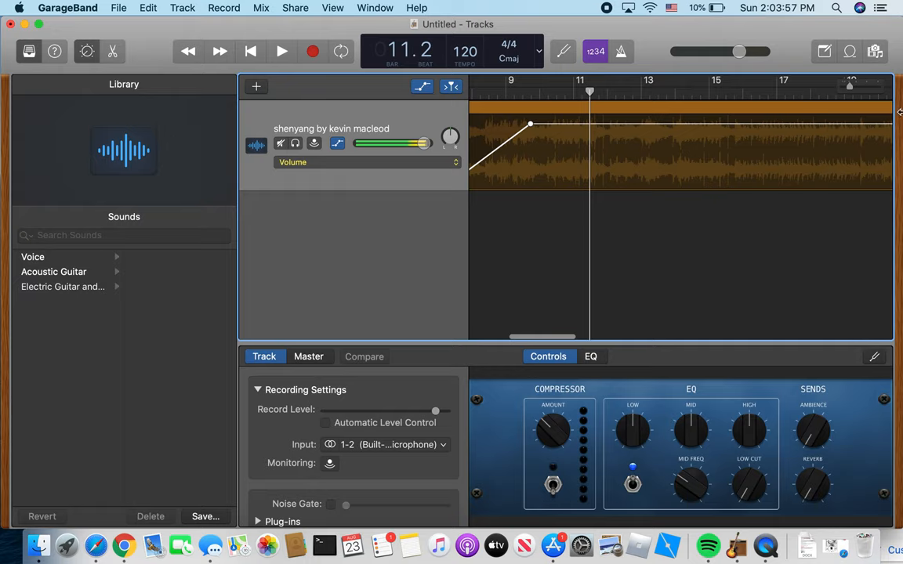
scroll("right", 3)
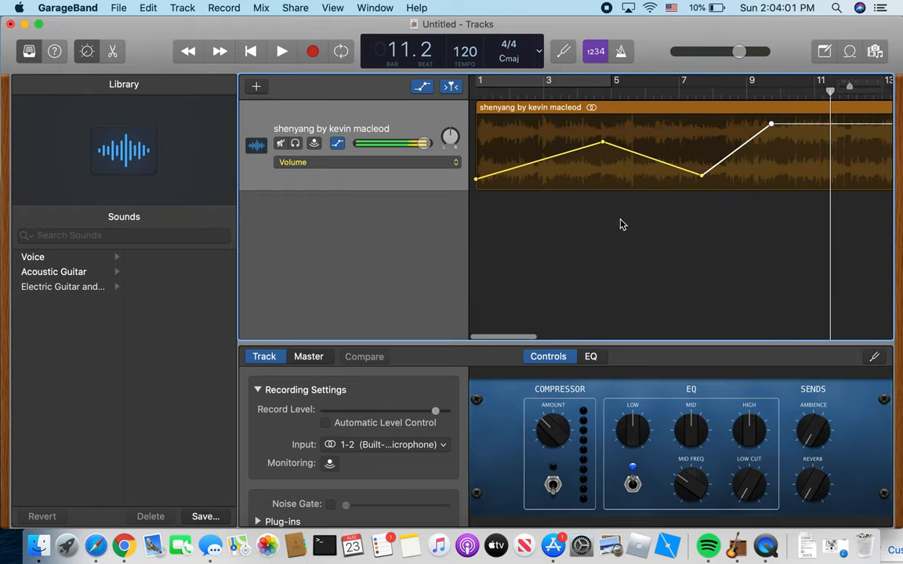
mouse_move(574, 273)
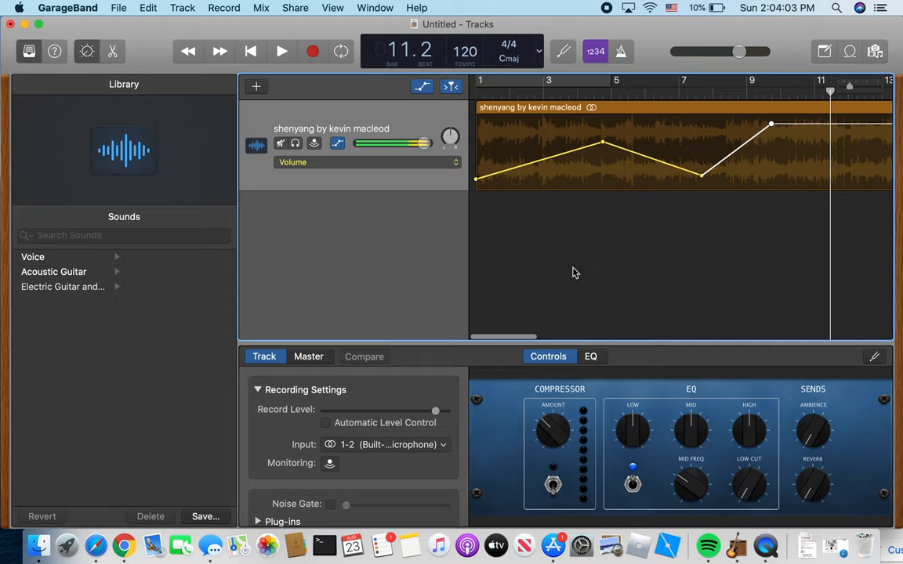
mouse_move(482, 238)
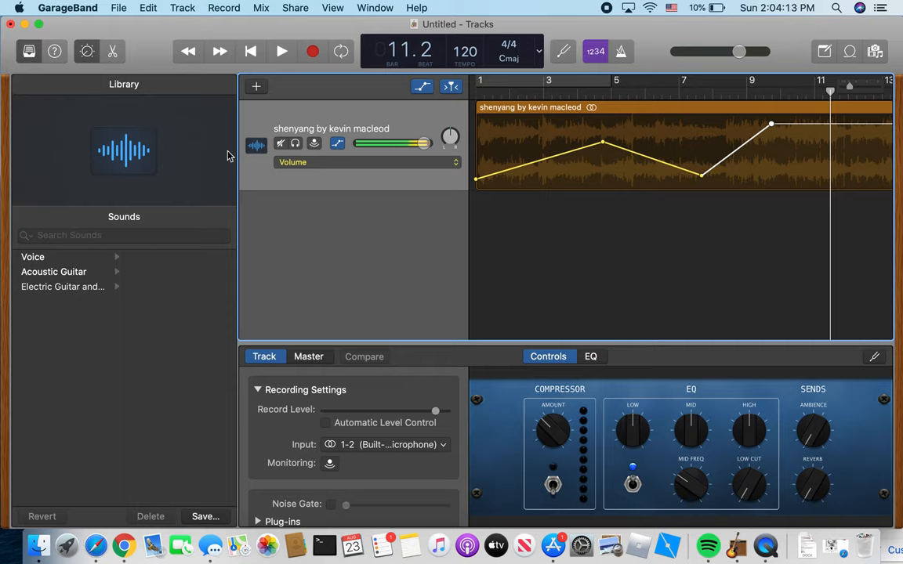
mouse_move(357, 106)
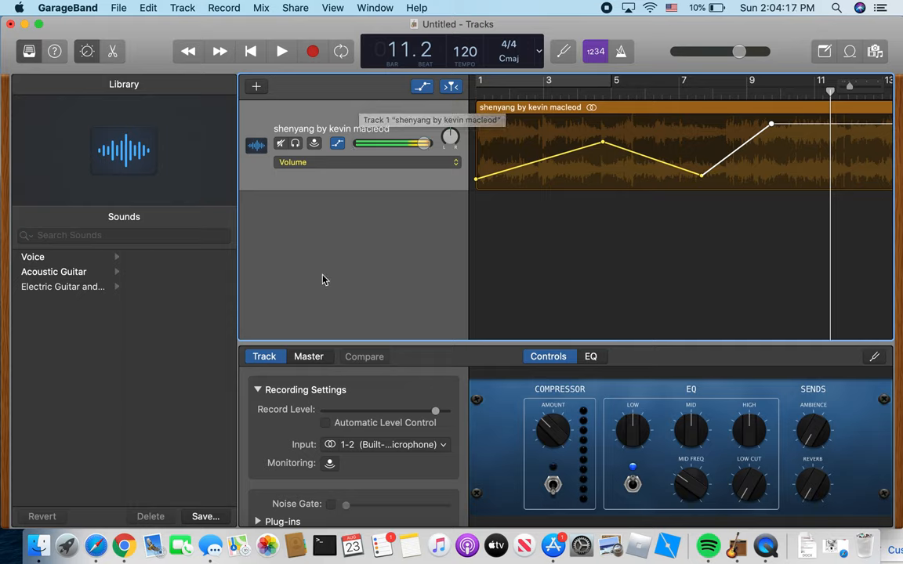
mouse_move(337, 283)
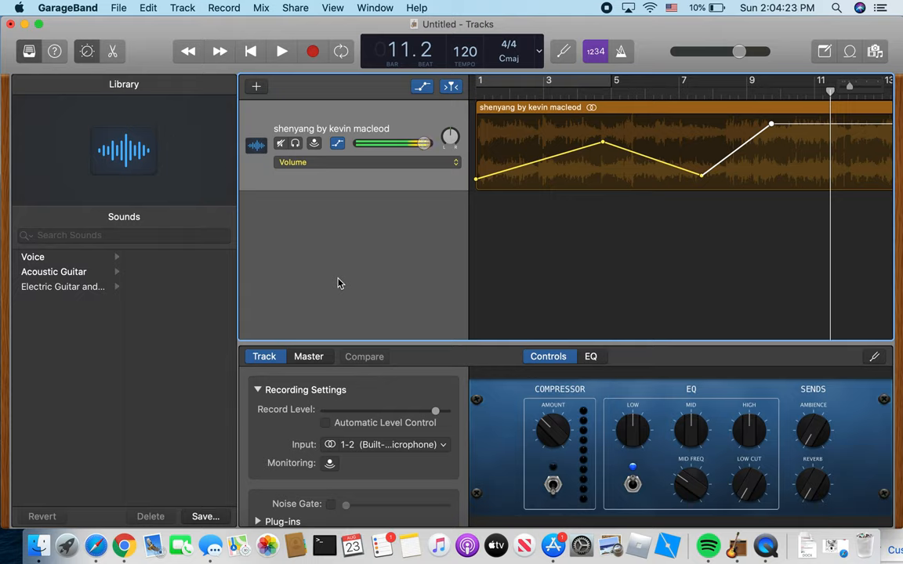
mouse_move(181, 8)
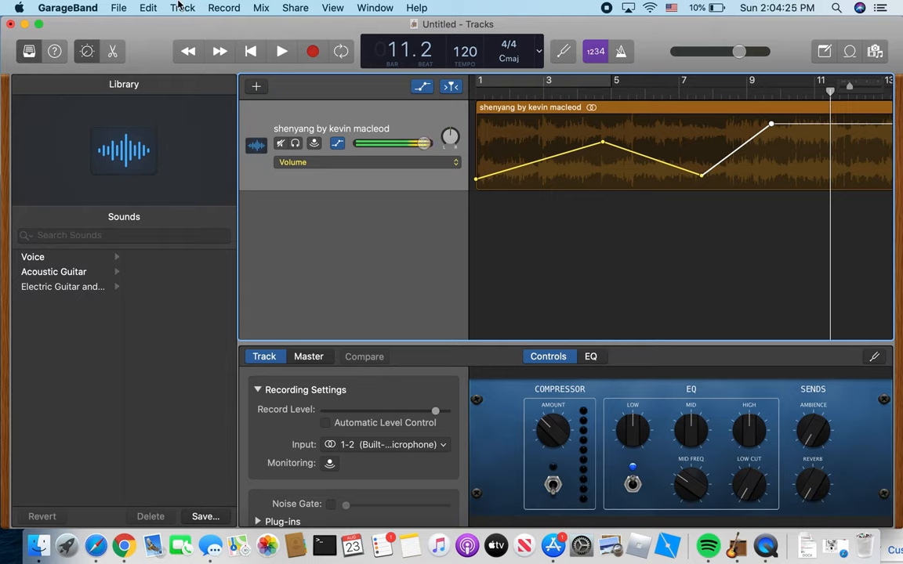
left_click(182, 7)
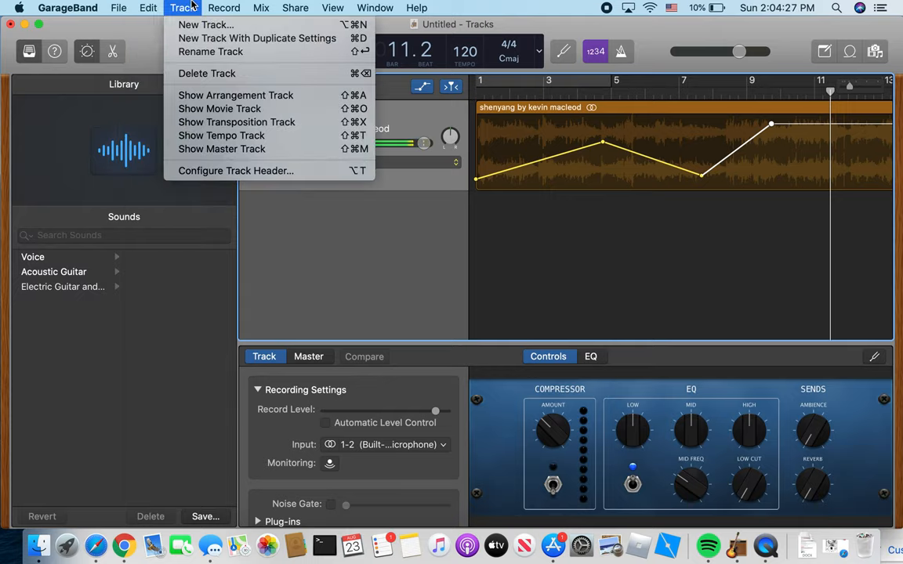
left_click(295, 7)
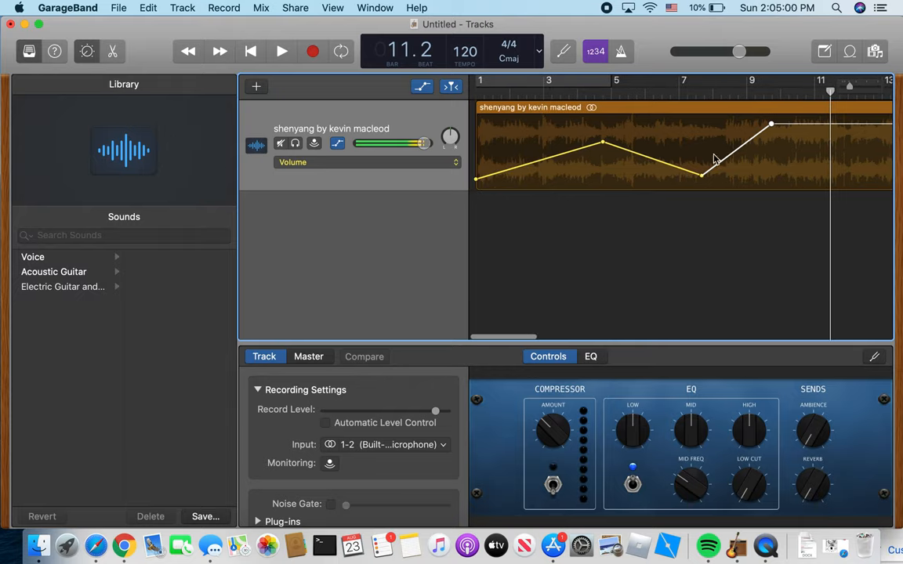
scroll("right", 3)
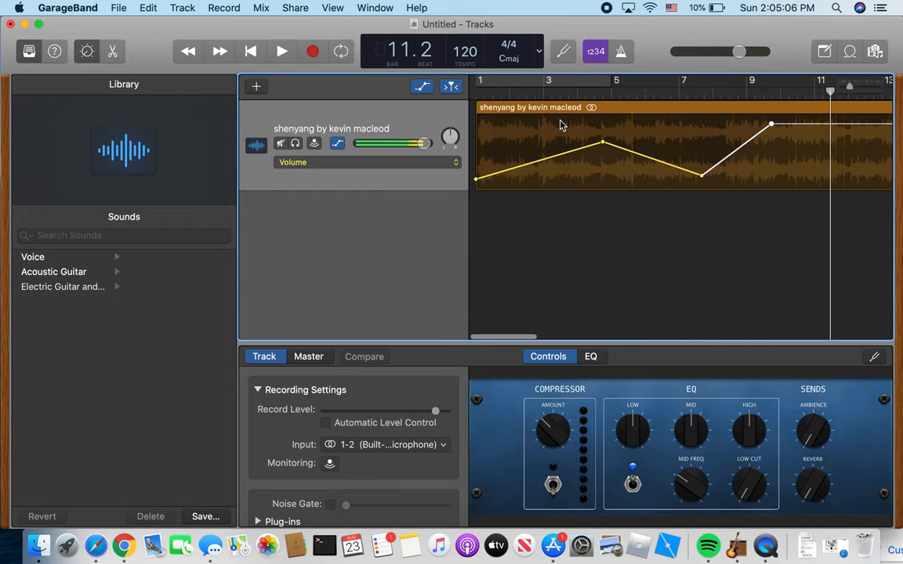
mouse_move(682, 130)
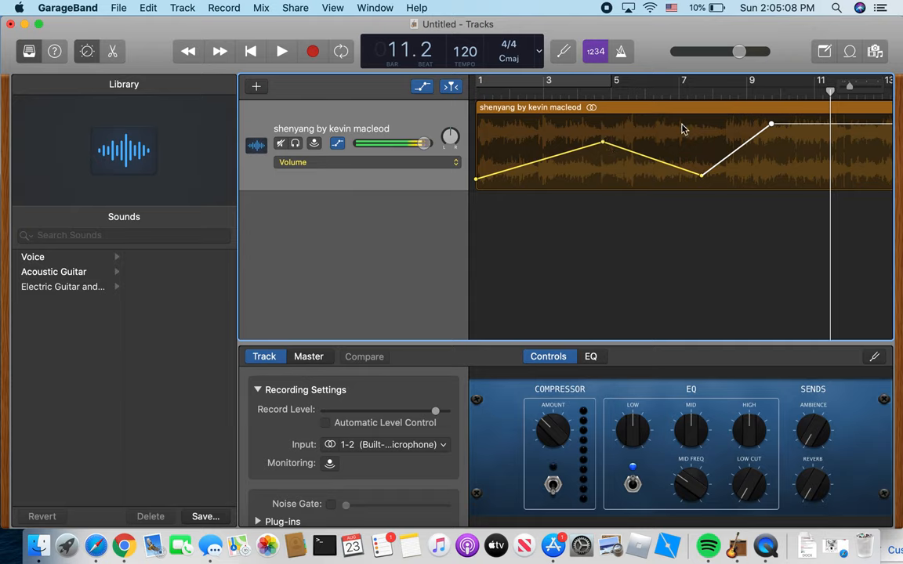